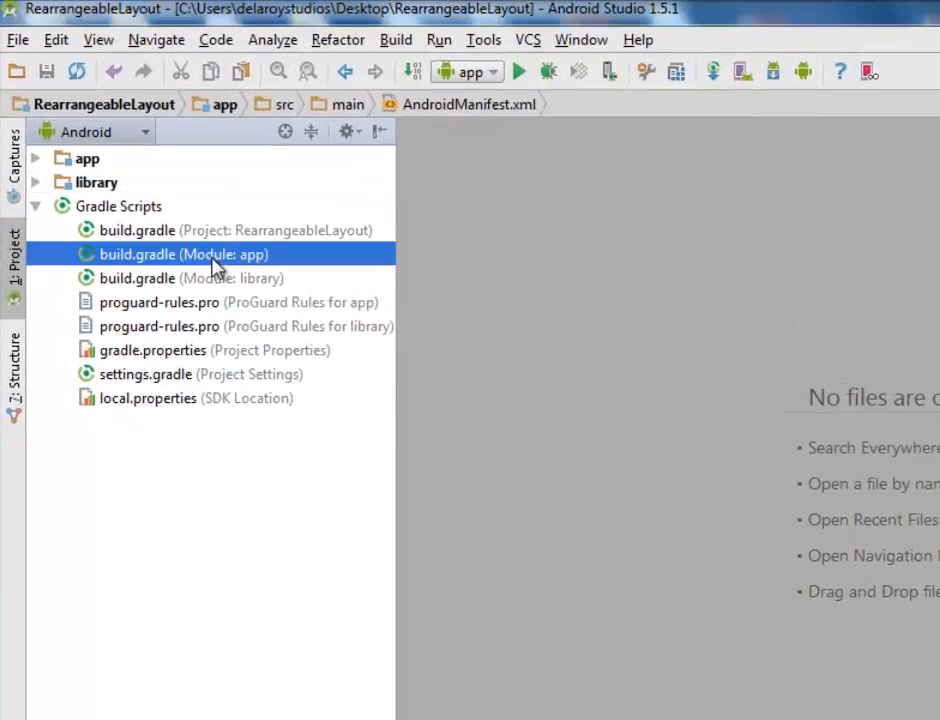
- View the app module's build.gradle with its compile project(':library') dependency
{"action": "double_click", "coordinate": [184, 254]}
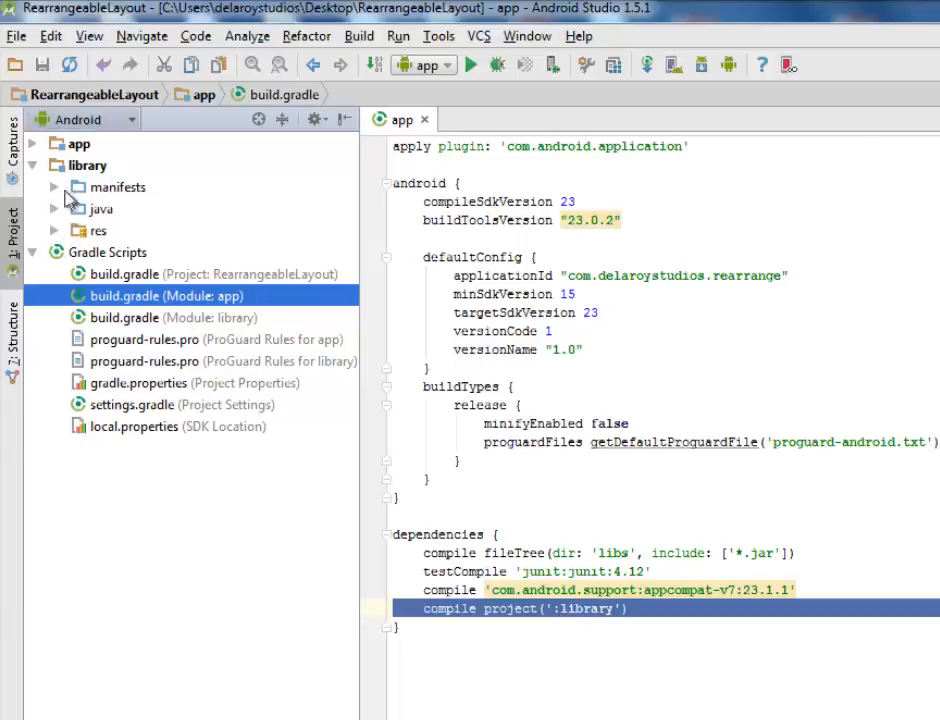
{"action": "mouse_move", "coordinate": [56, 244]}
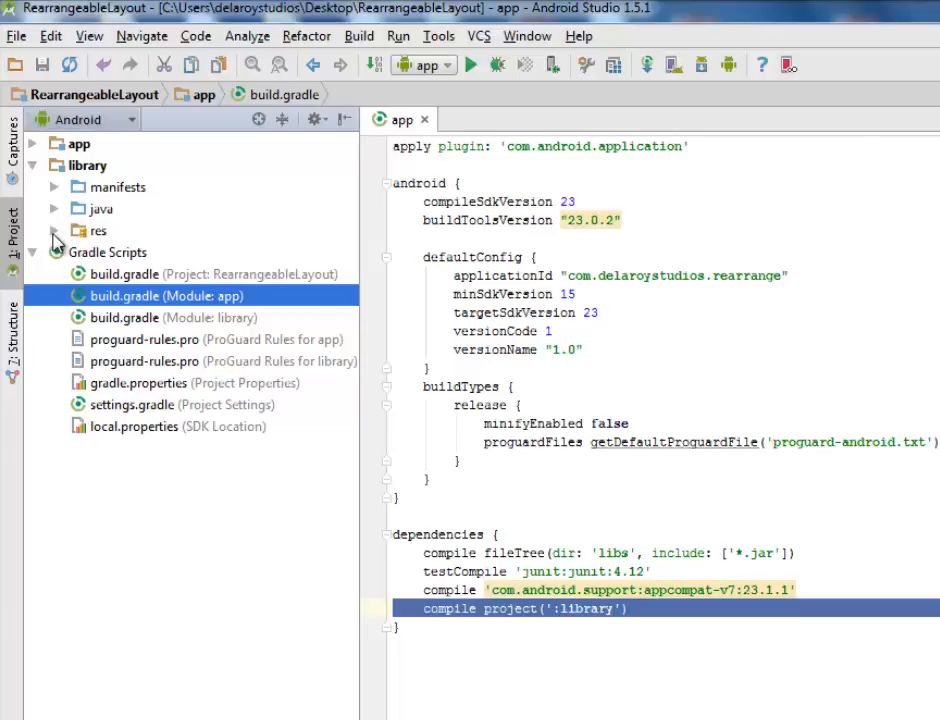
- Expand the library module and read through RearrangeableLayout.java from top to bottom
{"action": "left_click", "coordinate": [56, 230]}
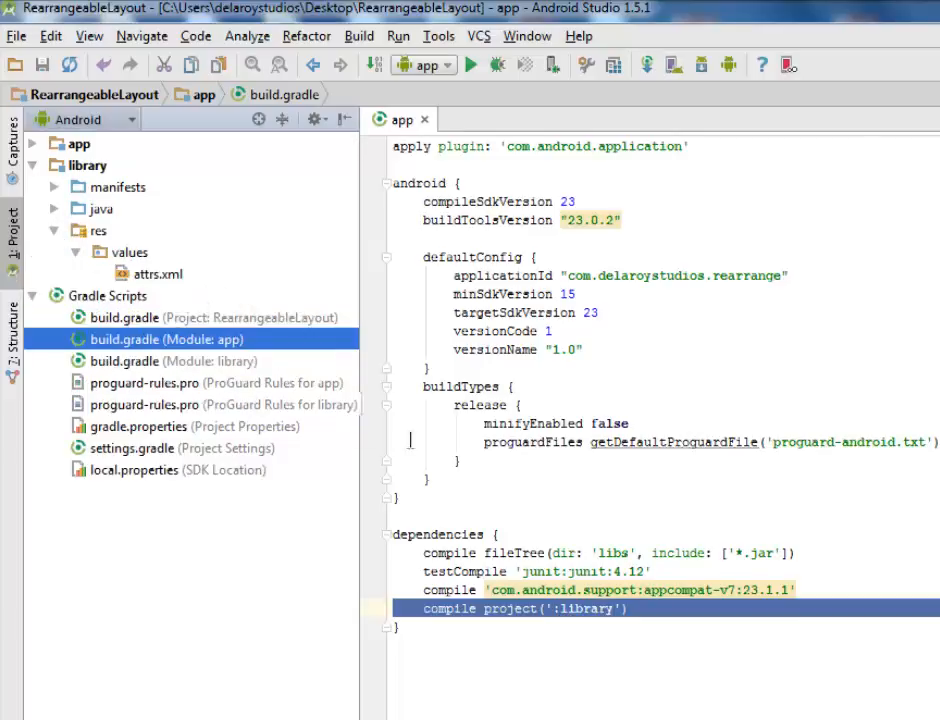
{"action": "mouse_move", "coordinate": [170, 284]}
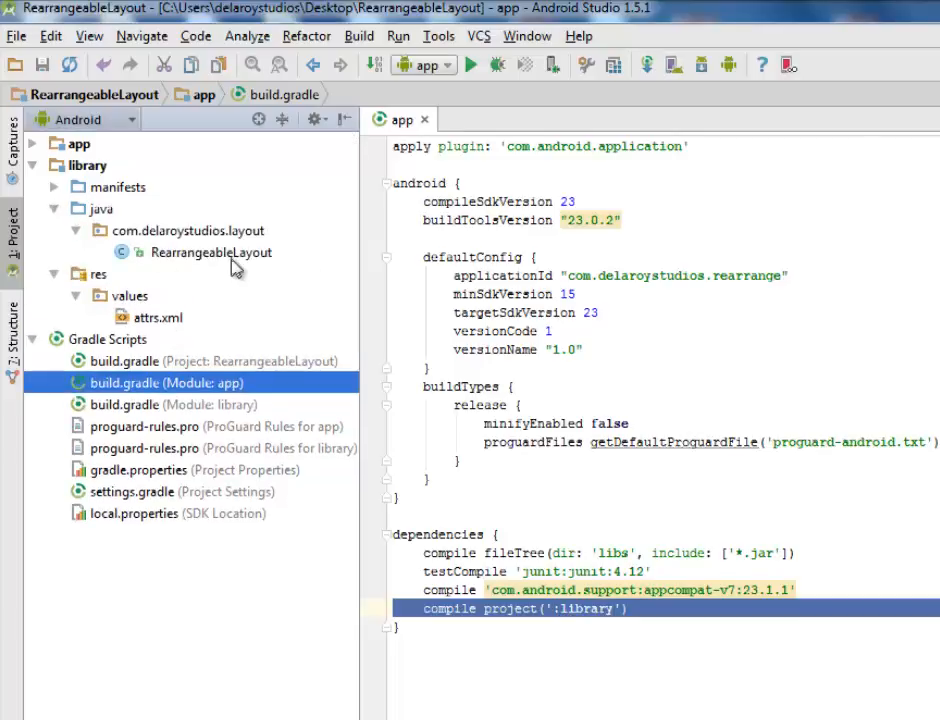
{"action": "double_click", "coordinate": [212, 252]}
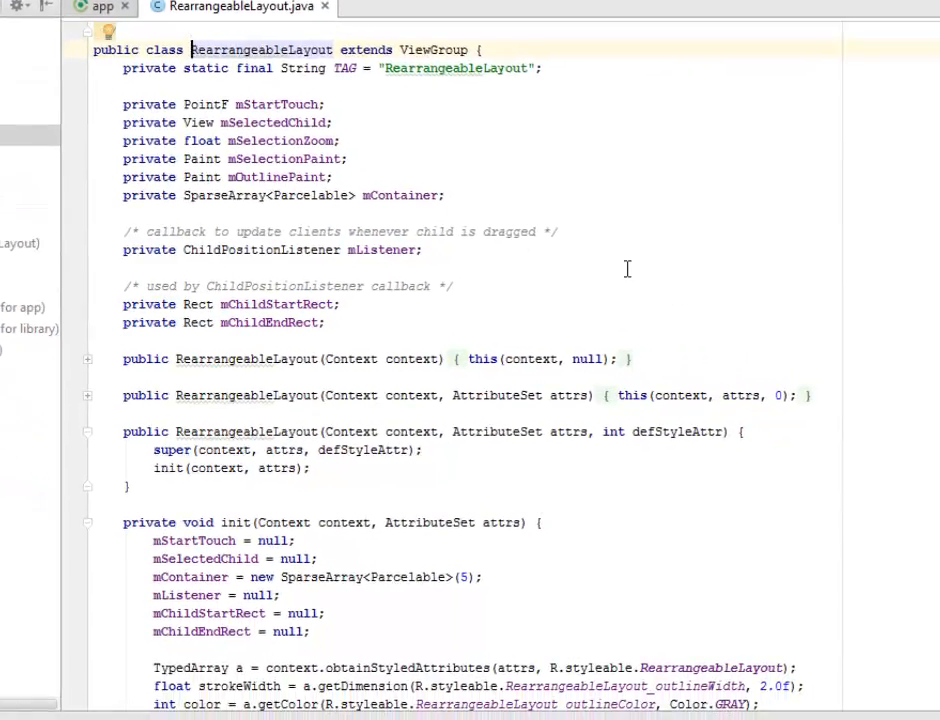
{"action": "mouse_move", "coordinate": [576, 256]}
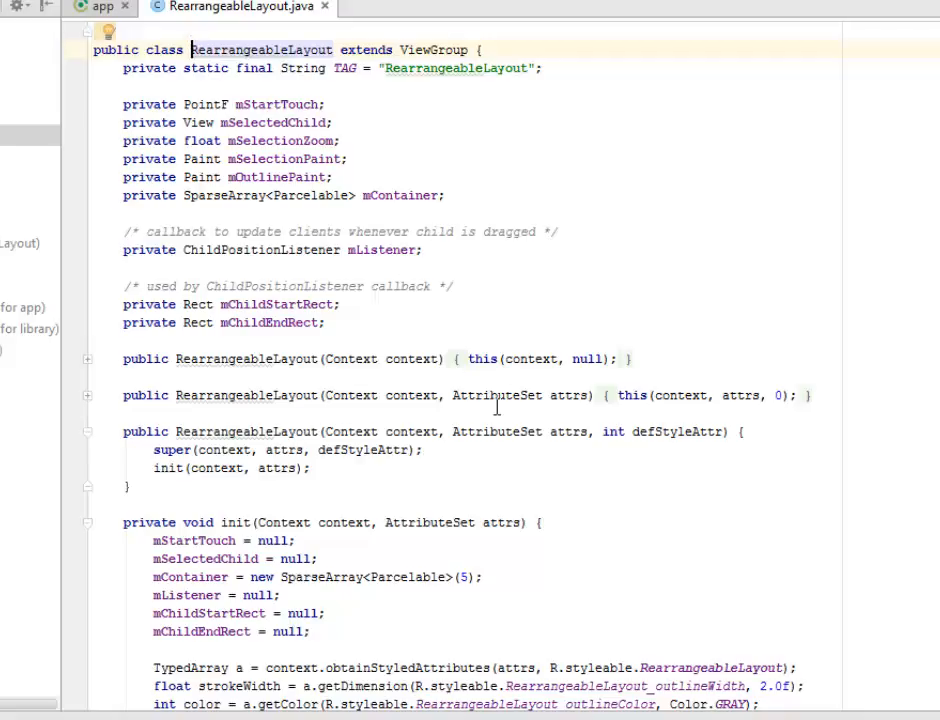
{"action": "scroll", "scroll_direction": "down", "scroll_amount": 3}
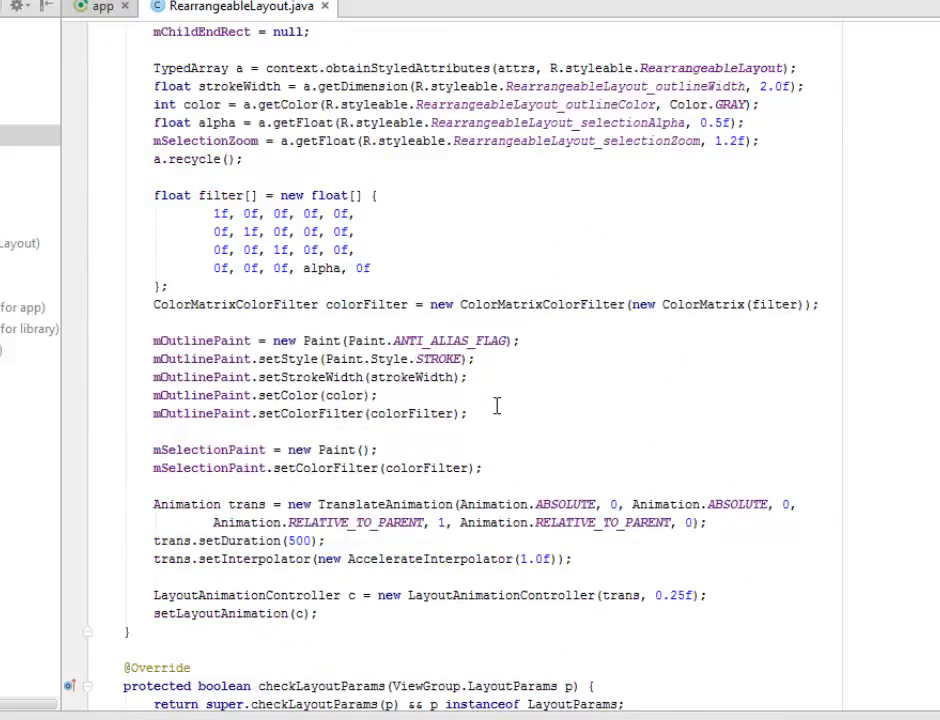
{"action": "scroll", "scroll_direction": "down", "scroll_amount": 3}
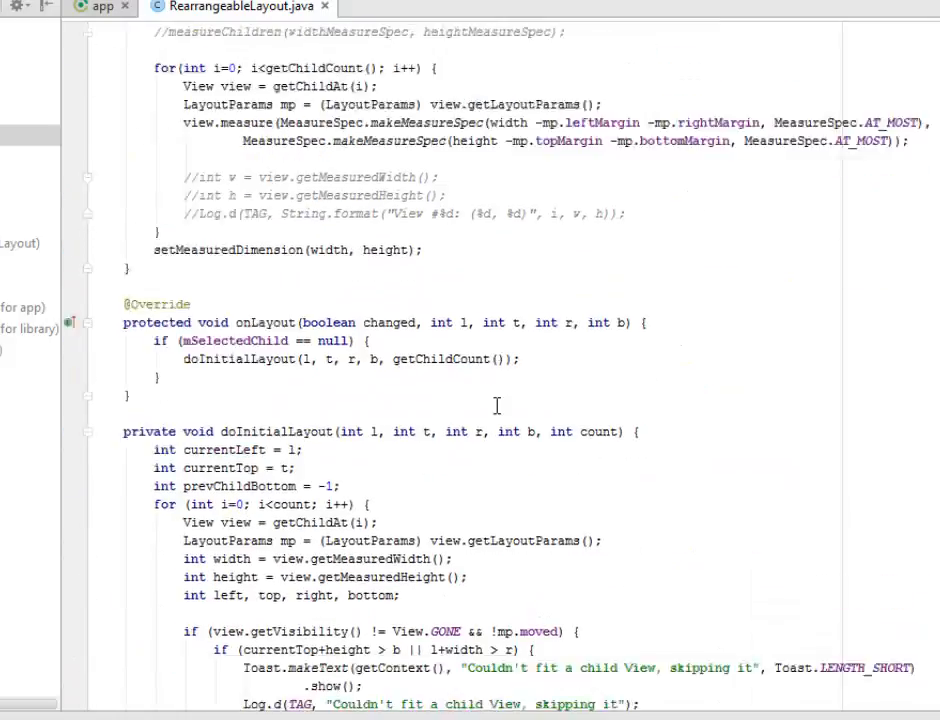
{"action": "scroll", "scroll_direction": "down", "scroll_amount": 3}
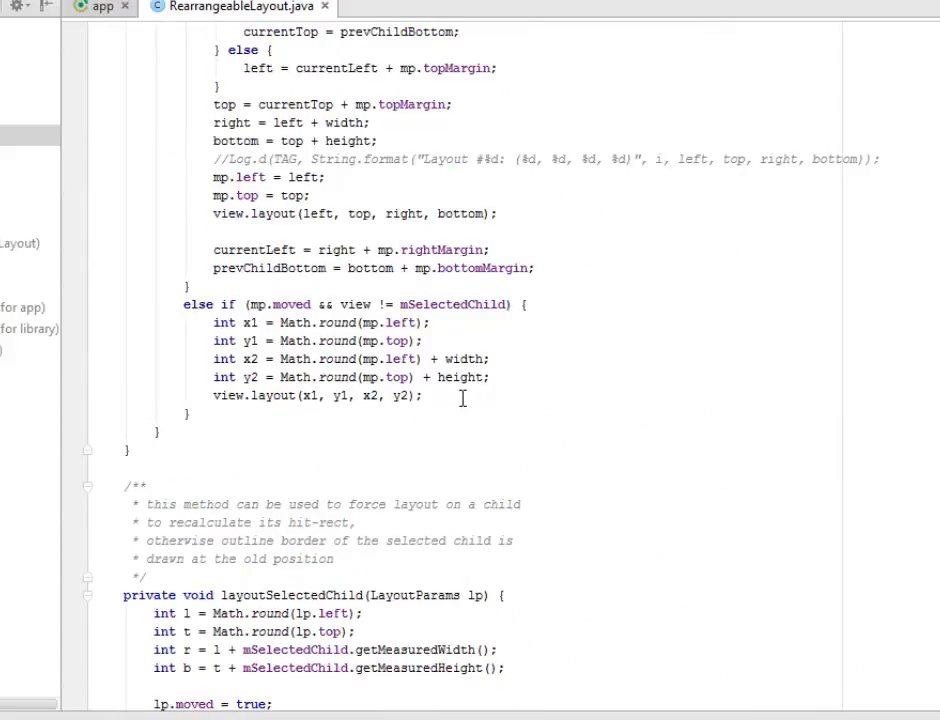
{"action": "scroll", "scroll_direction": "down", "scroll_amount": 3}
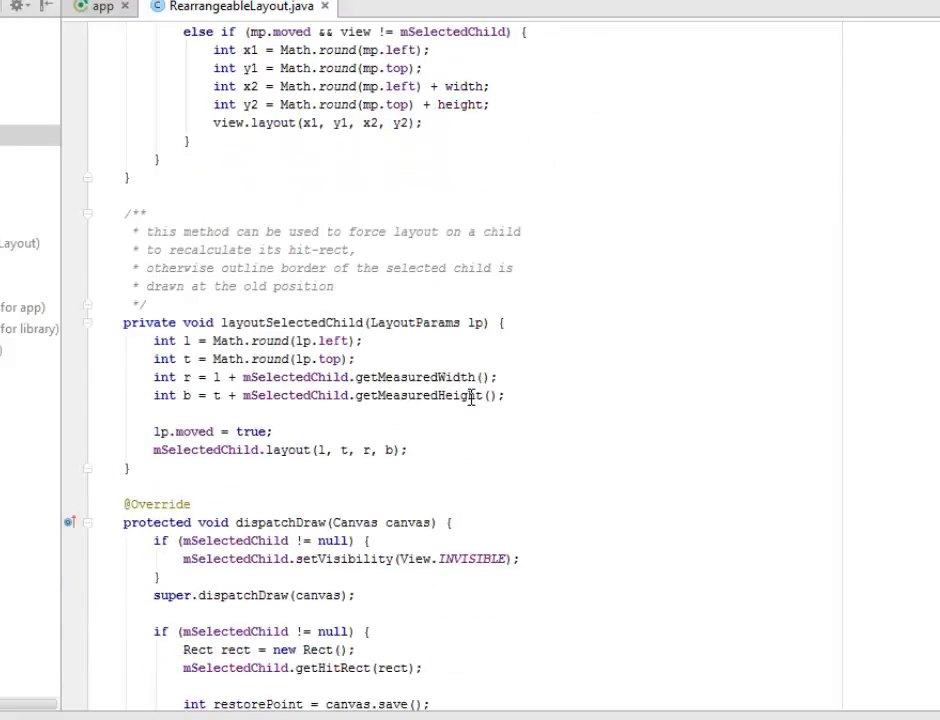
{"action": "scroll", "scroll_direction": "down", "scroll_amount": 3}
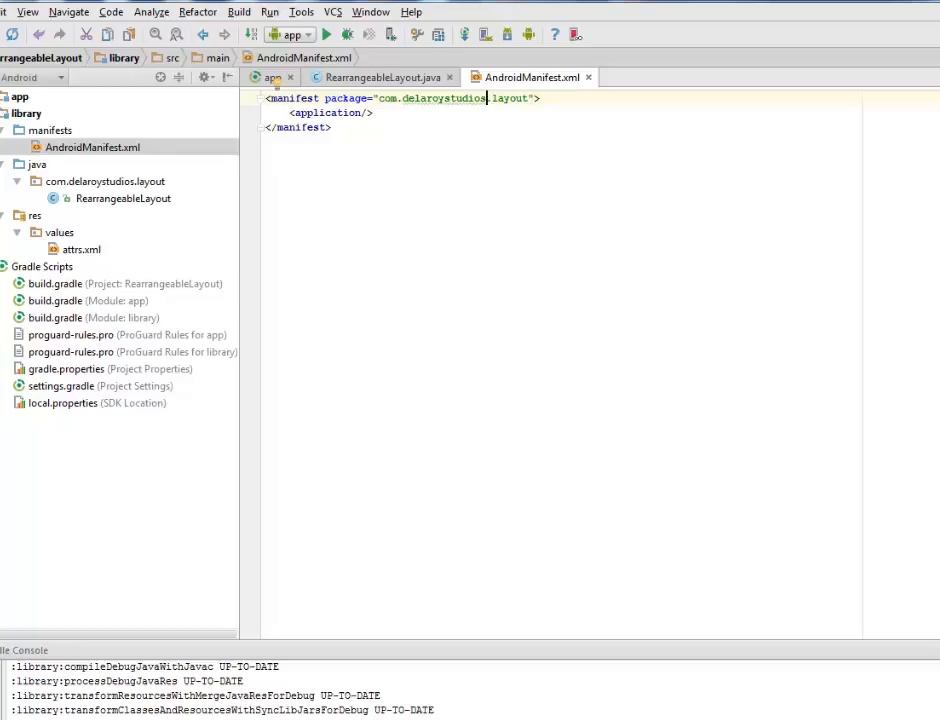
- Collapse library and expand app's java and res/layout folders to show MainActivity and activity_main.xml
{"action": "left_click", "coordinate": [8, 112]}
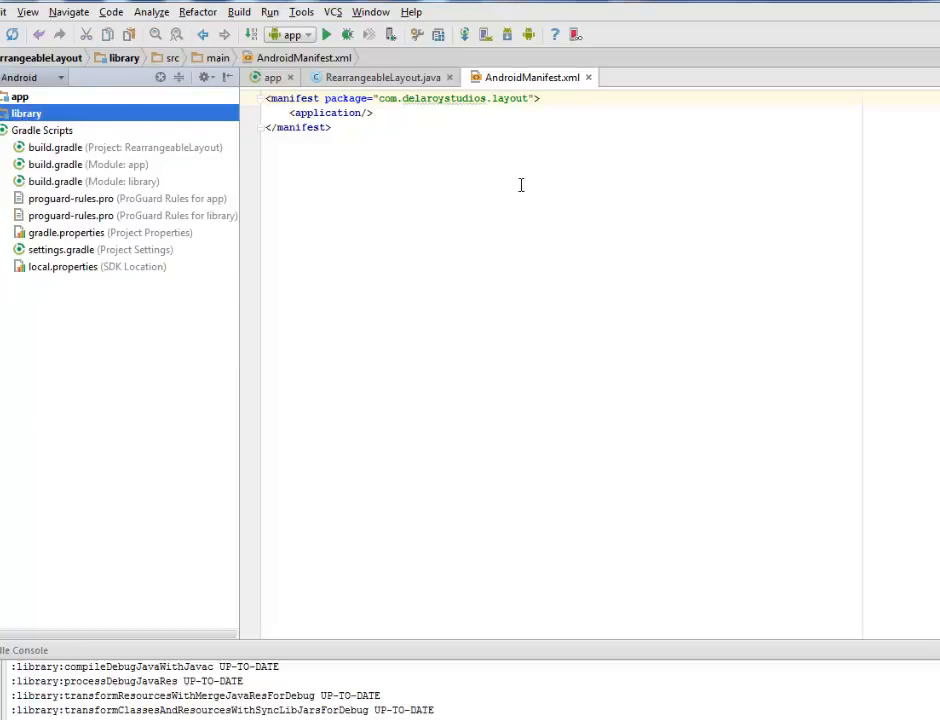
{"action": "mouse_move", "coordinate": [462, 152]}
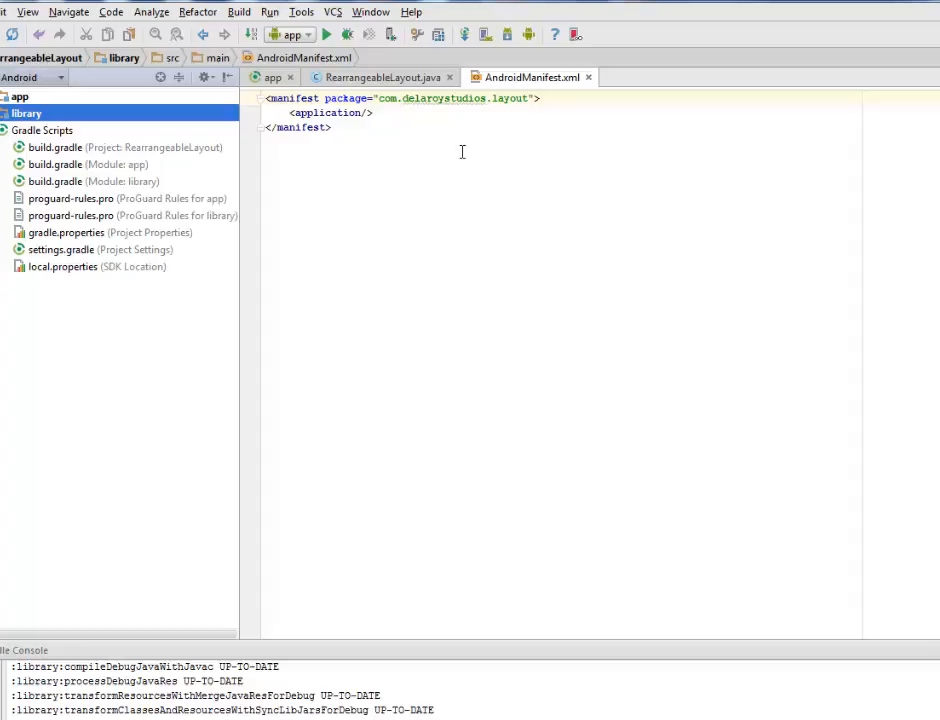
{"action": "mouse_move", "coordinate": [366, 168]}
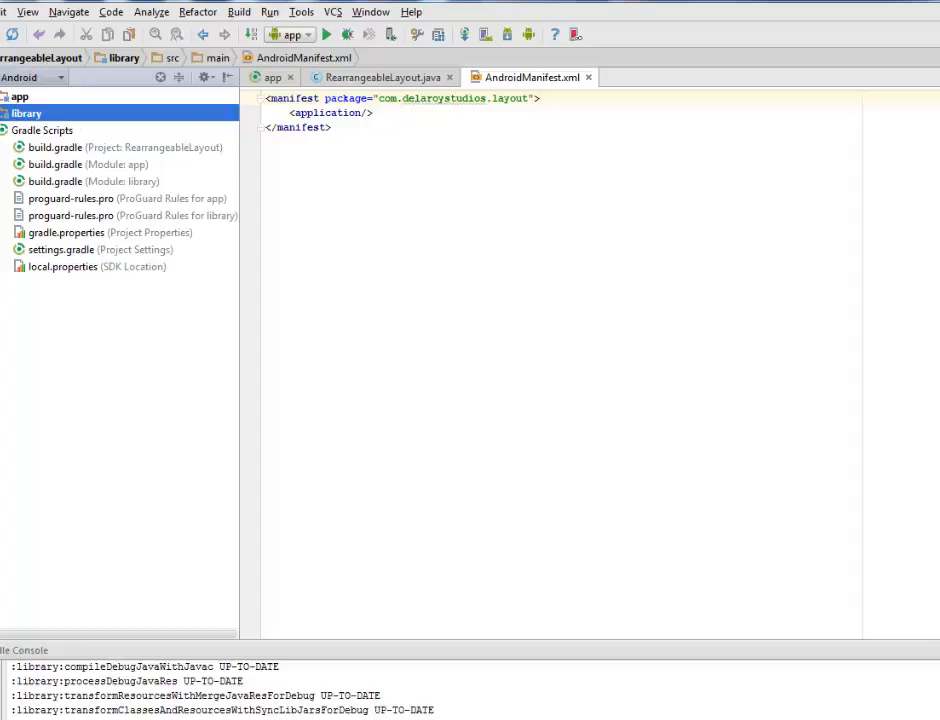
{"action": "left_click", "coordinate": [6, 96]}
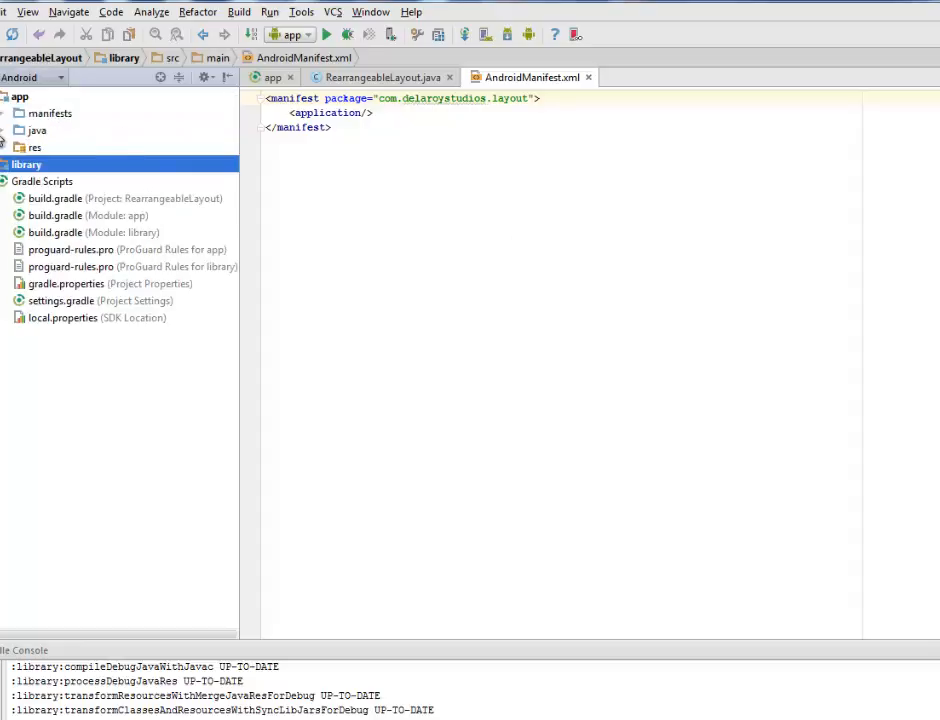
{"action": "left_click", "coordinate": [6, 130]}
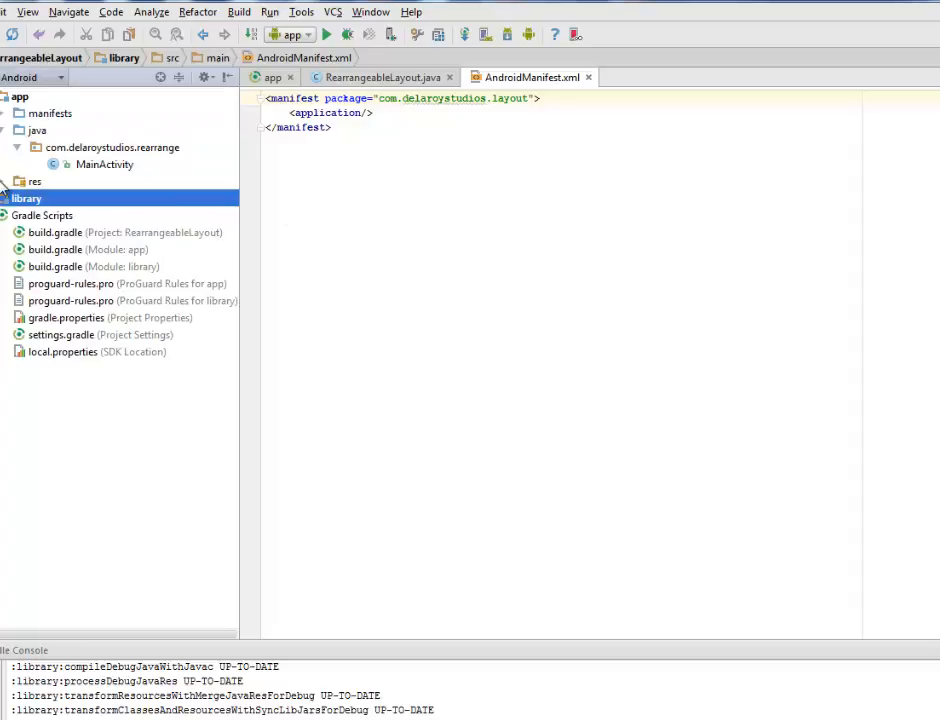
{"action": "left_click", "coordinate": [6, 180]}
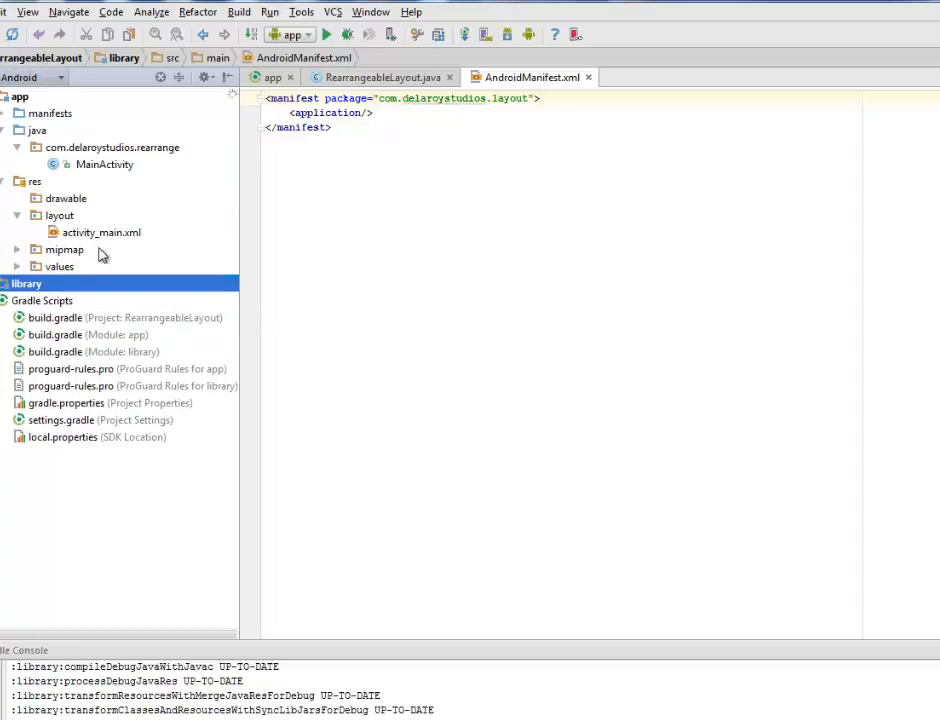
- View activity_main.xml, pointing out the MainActivity context and RearrangeableLayout root tag
{"action": "double_click", "coordinate": [104, 232]}
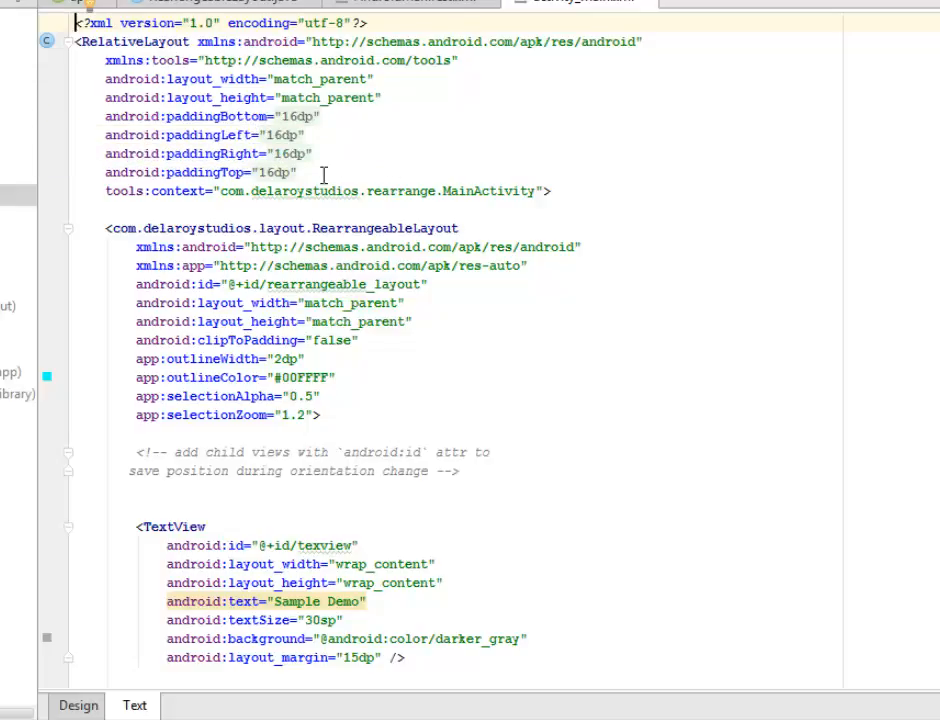
{"action": "double_click", "coordinate": [490, 192]}
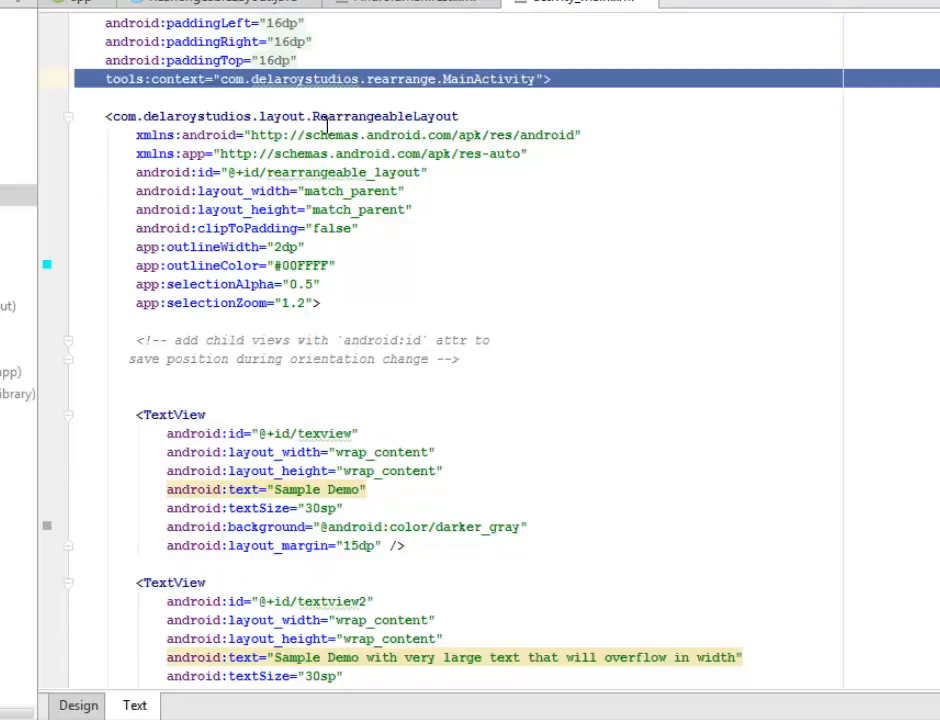
{"action": "double_click", "coordinate": [384, 114]}
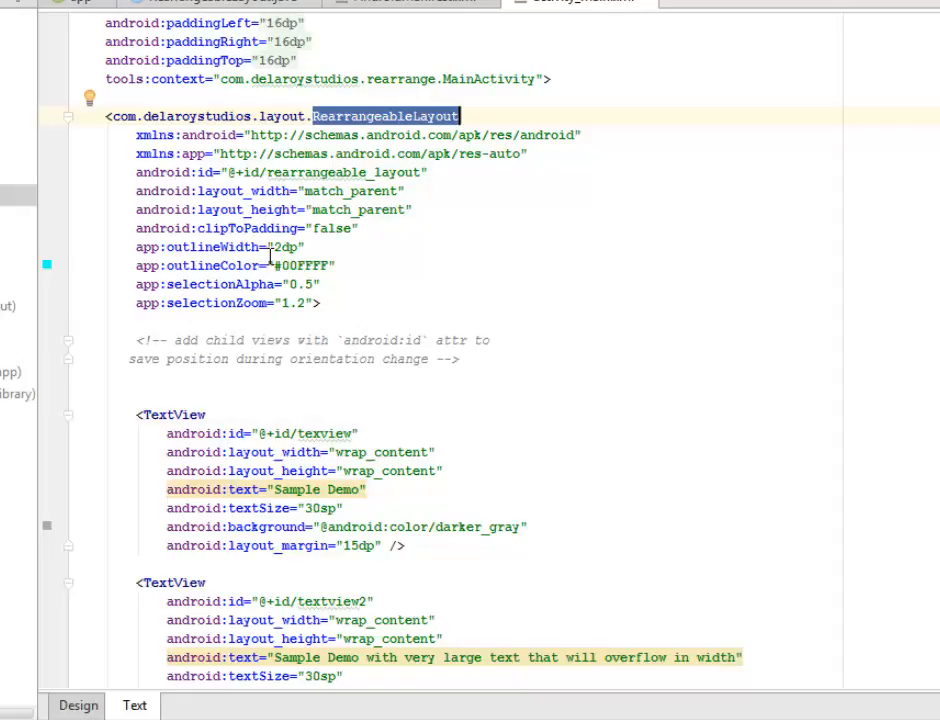
{"action": "mouse_move", "coordinate": [296, 328]}
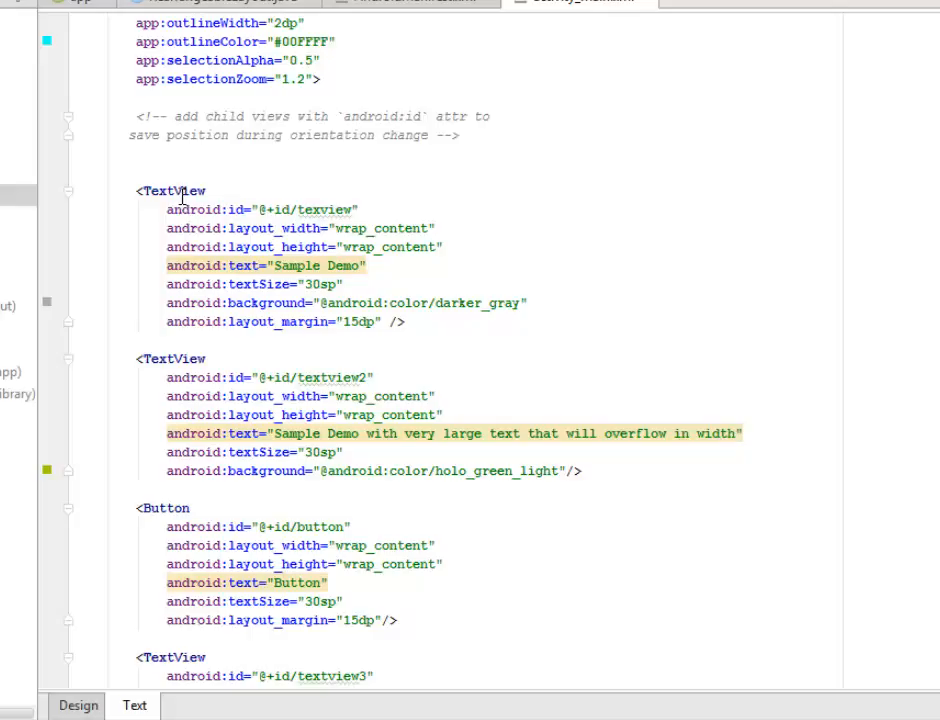
- Point out the TextView children and textview2 id, reading down to the Button and closing tags
{"action": "double_click", "coordinate": [176, 190]}
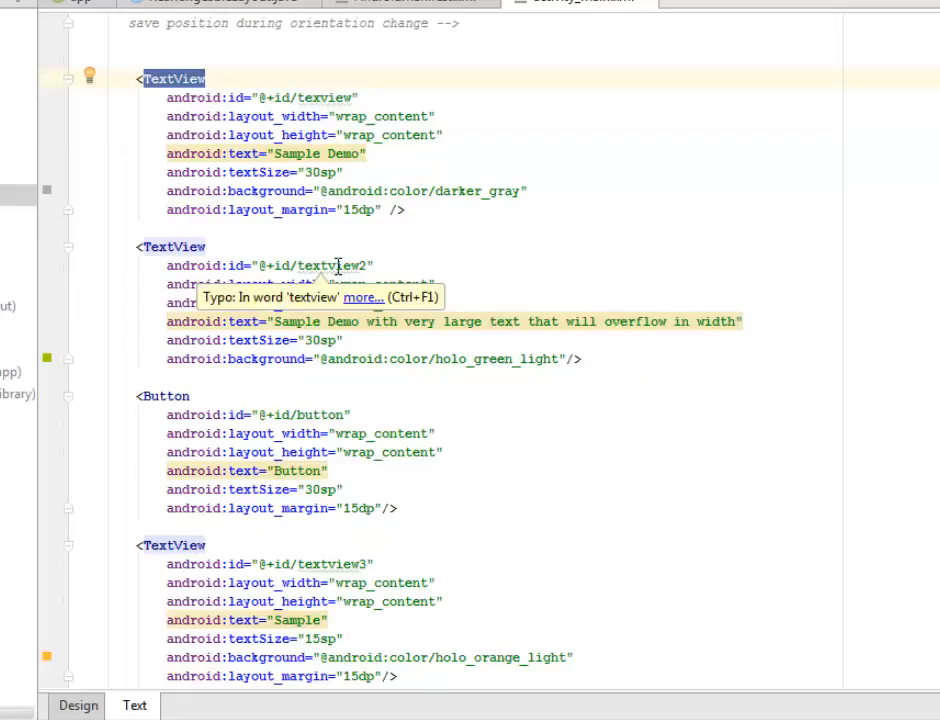
{"action": "double_click", "coordinate": [330, 264]}
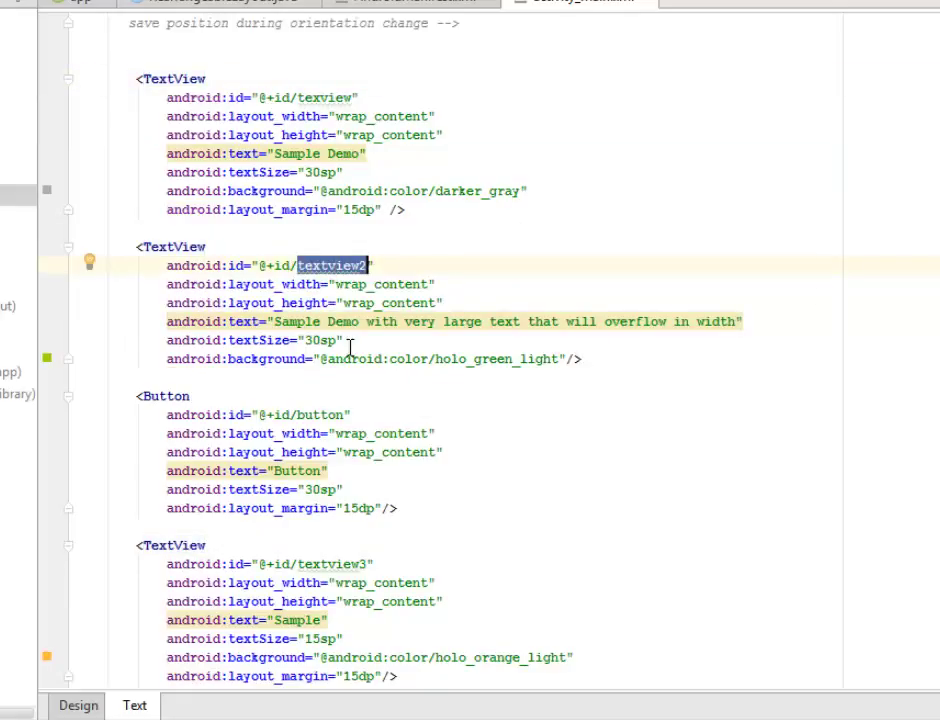
{"action": "mouse_move", "coordinate": [290, 320]}
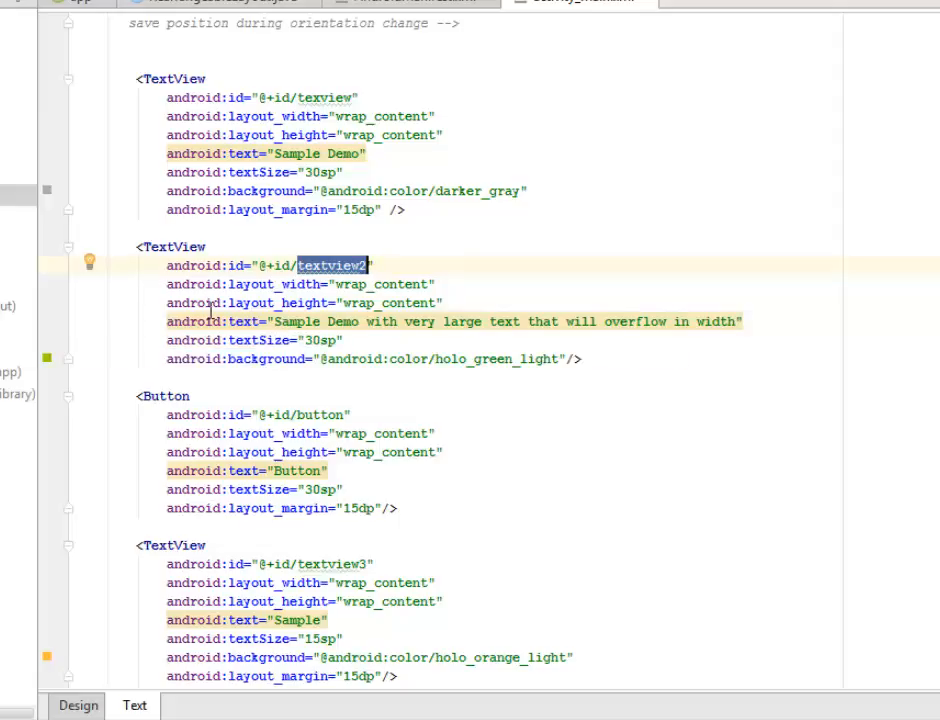
{"action": "scroll", "scroll_direction": "down", "scroll_amount": 3}
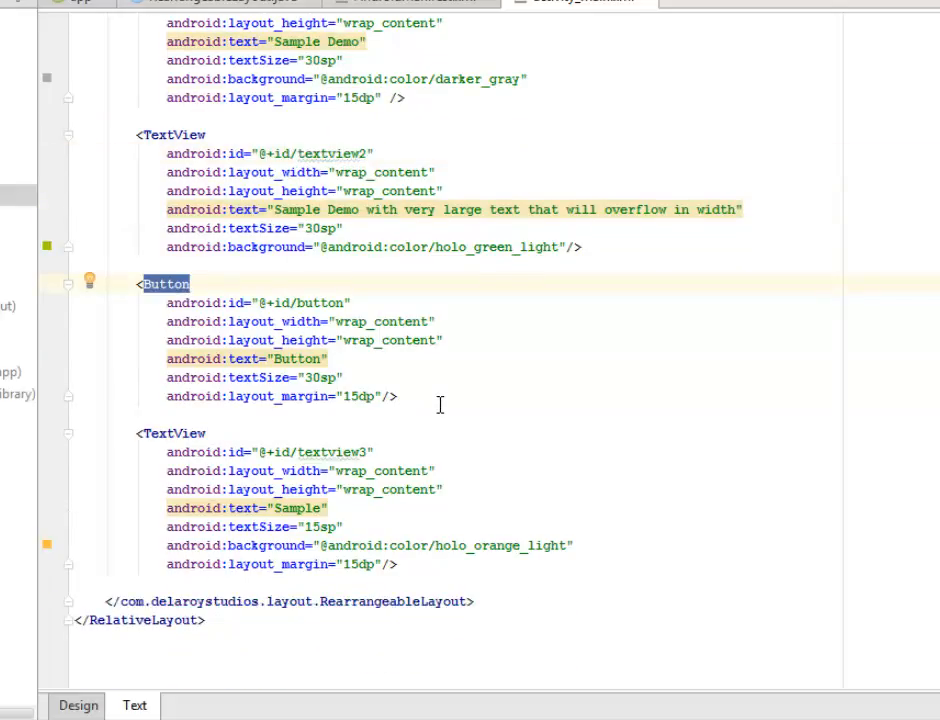
{"action": "mouse_move", "coordinate": [284, 368]}
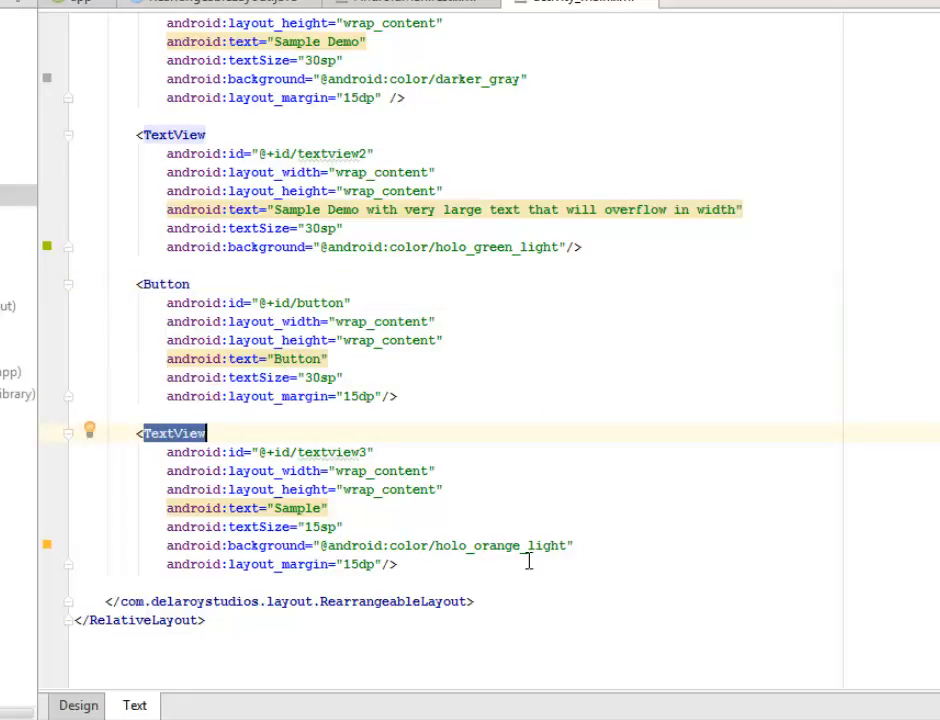
{"action": "mouse_move", "coordinate": [492, 552]}
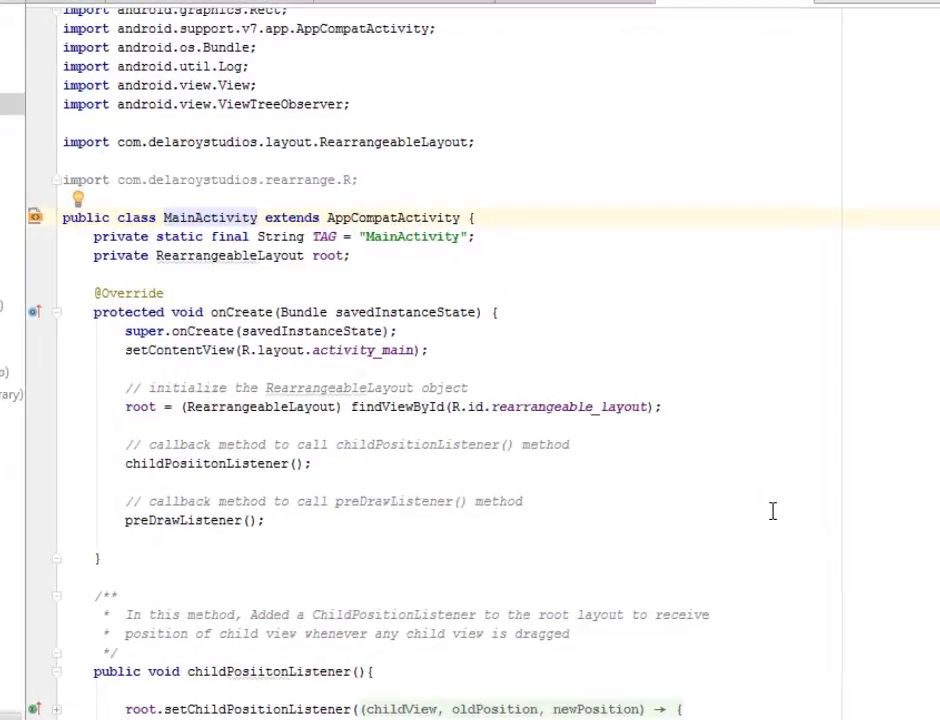
{"action": "scroll", "scroll_direction": "down", "scroll_amount": 3}
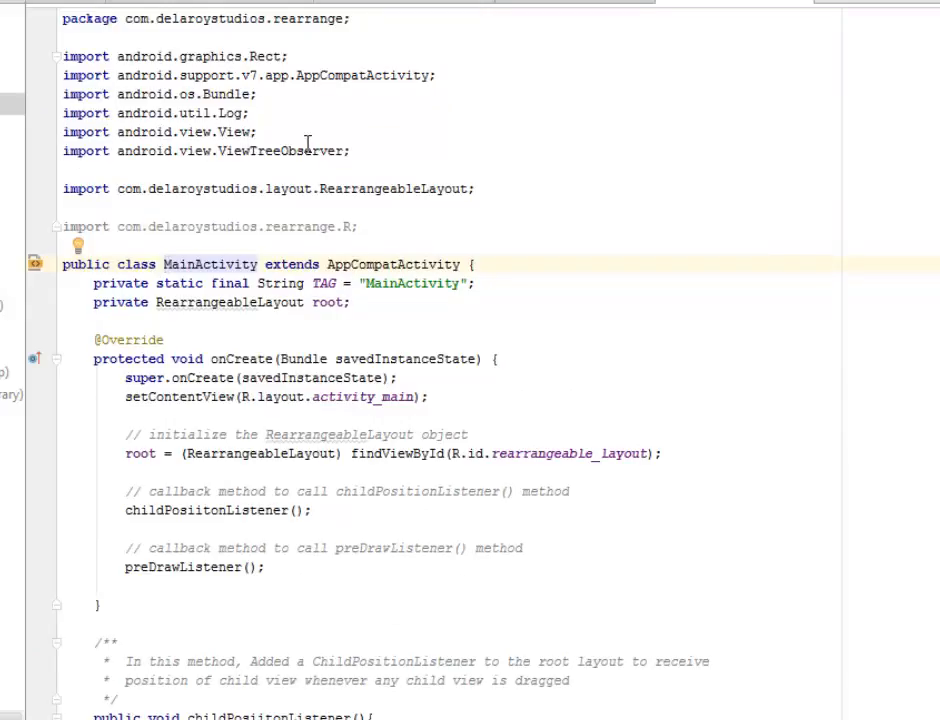
{"action": "double_click", "coordinate": [280, 152]}
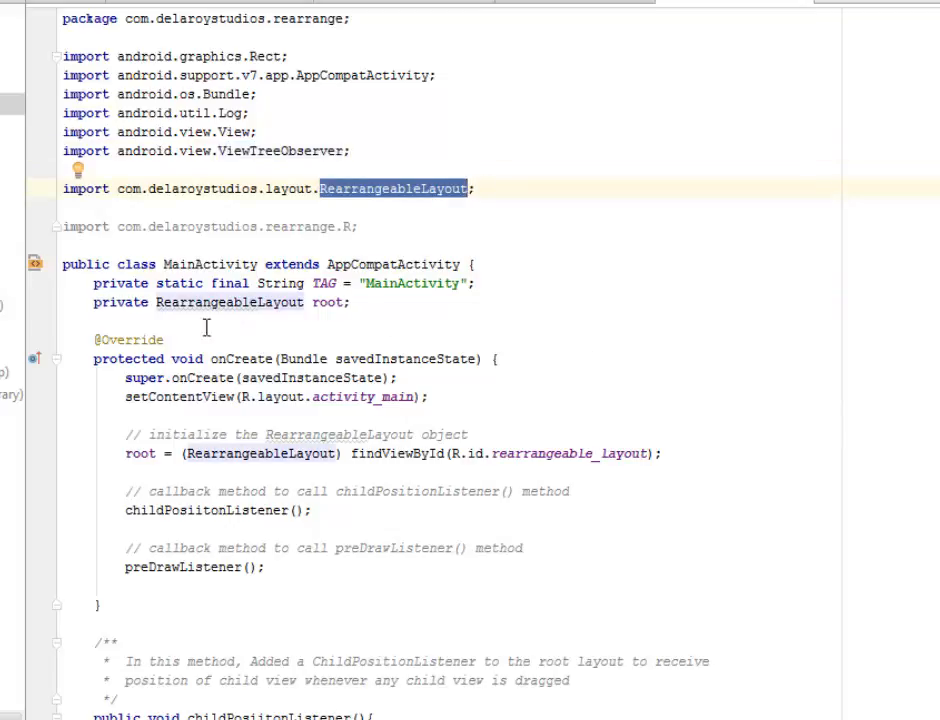
{"action": "mouse_move", "coordinate": [224, 288]}
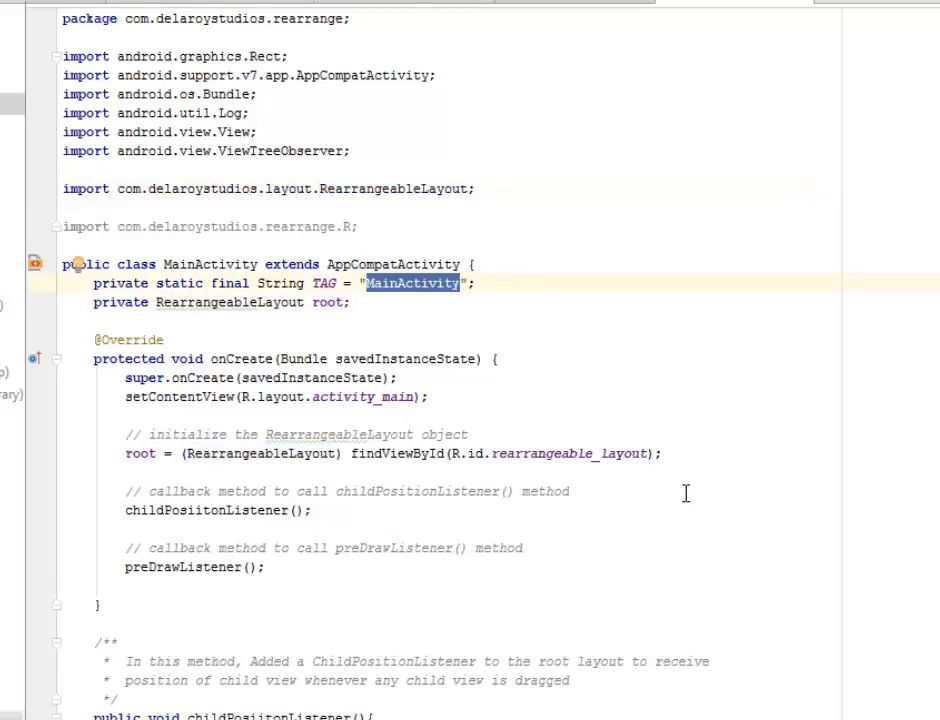
{"action": "scroll", "scroll_direction": "down", "scroll_amount": 3}
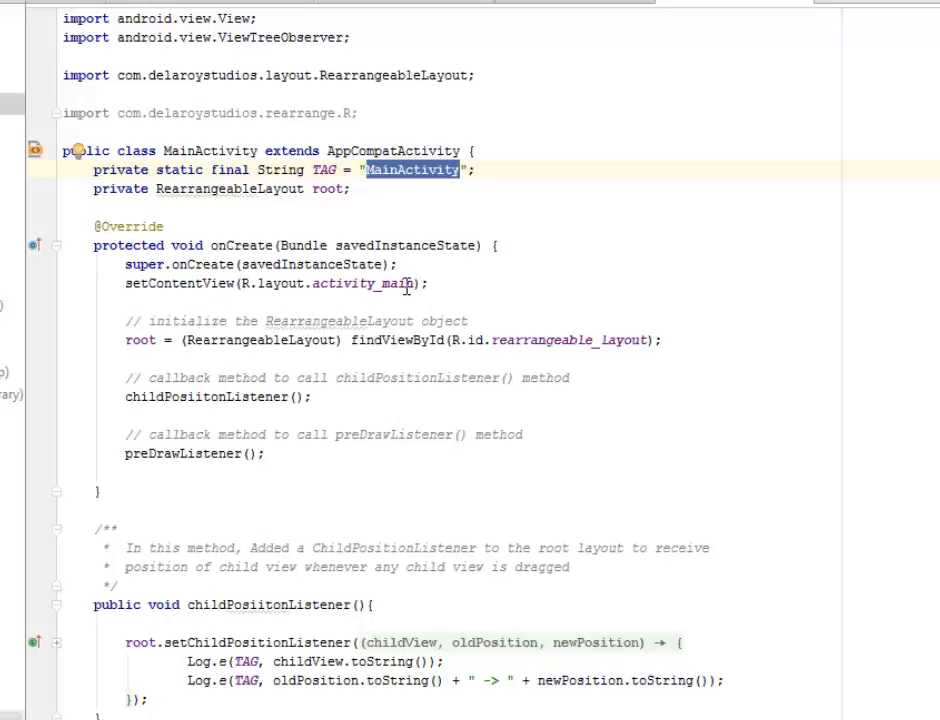
{"action": "double_click", "coordinate": [360, 284]}
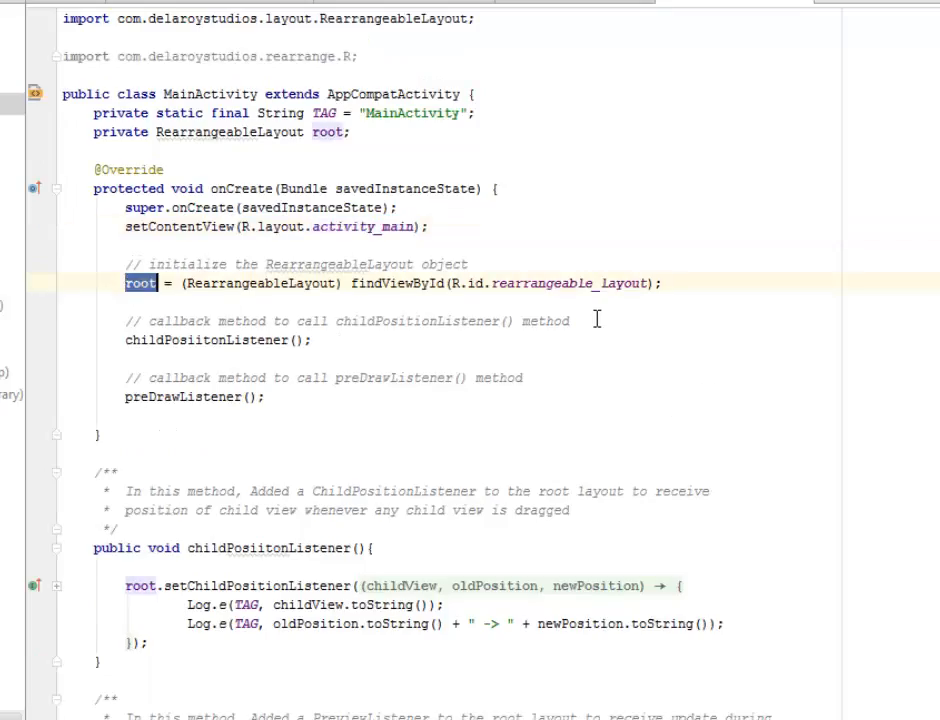
{"action": "double_click", "coordinate": [568, 284]}
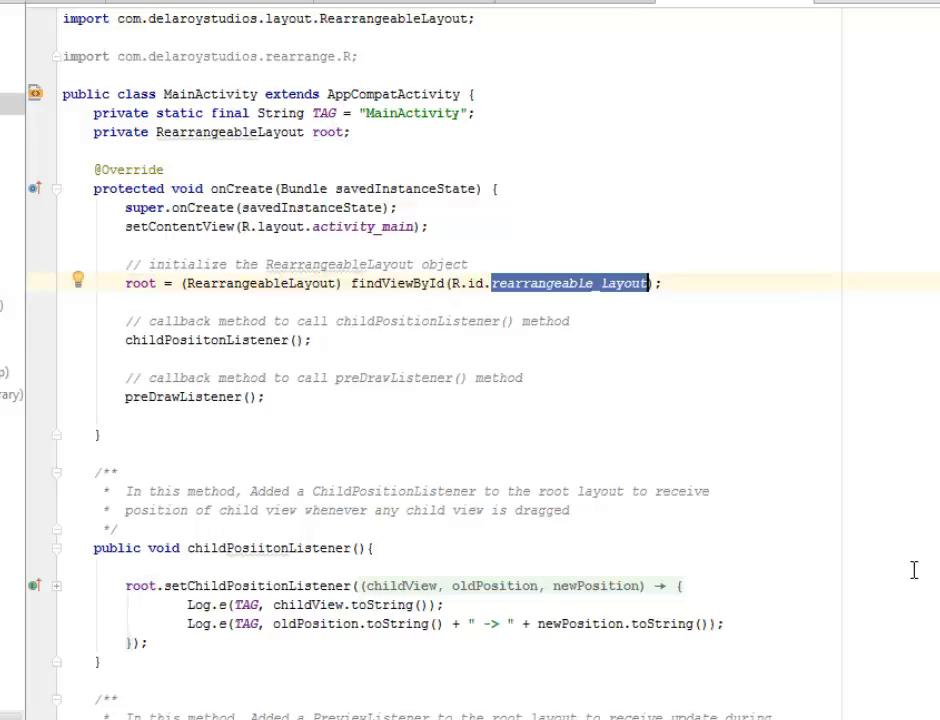
{"action": "mouse_move", "coordinate": [156, 310]}
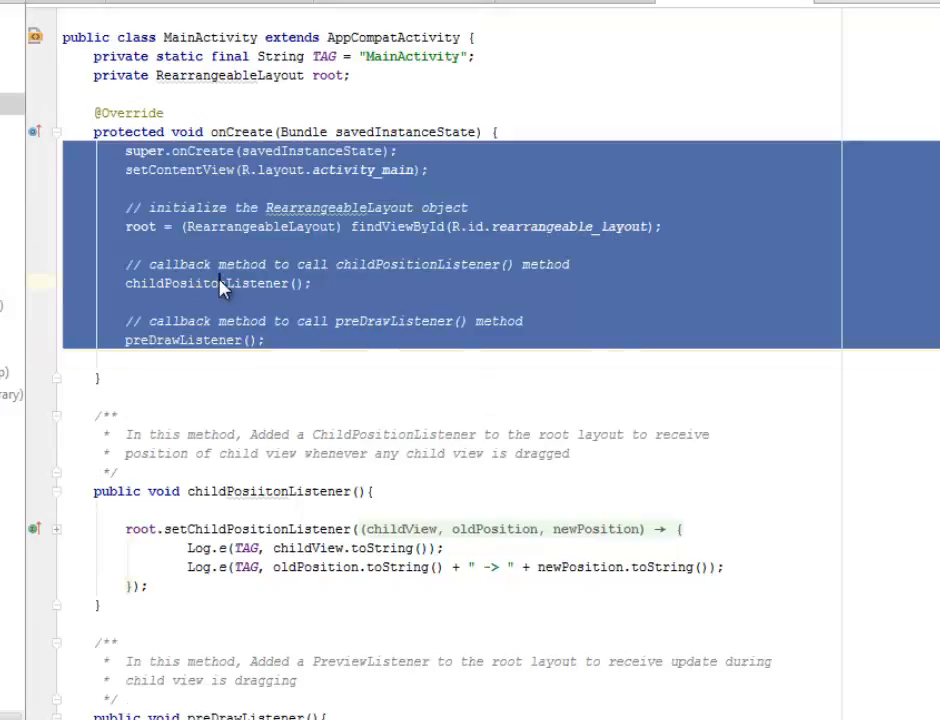
{"action": "double_click", "coordinate": [204, 284]}
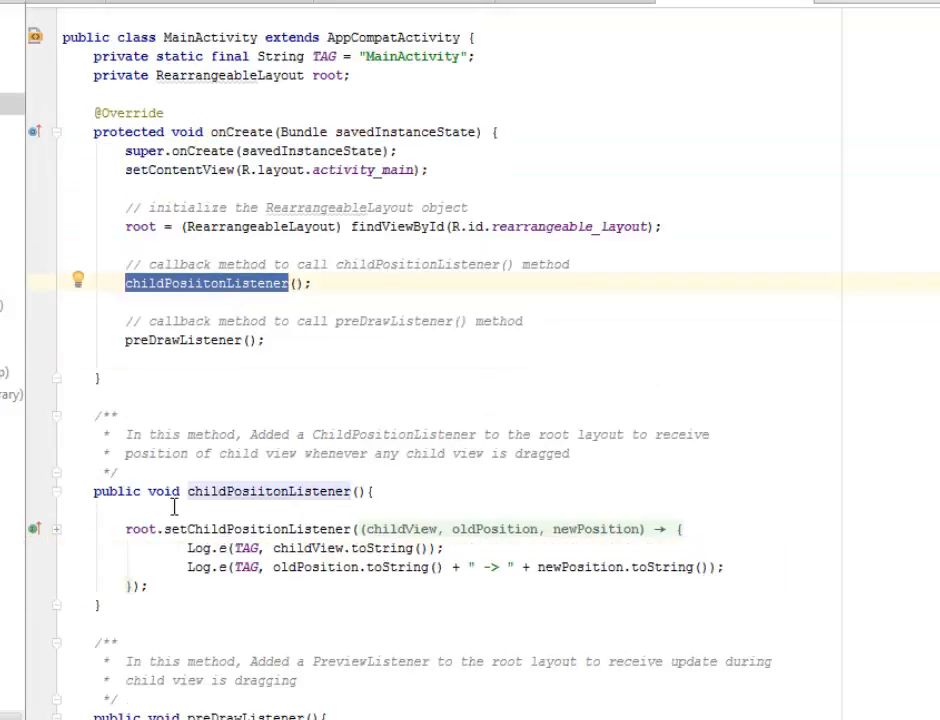
{"action": "mouse_move", "coordinate": [190, 340]}
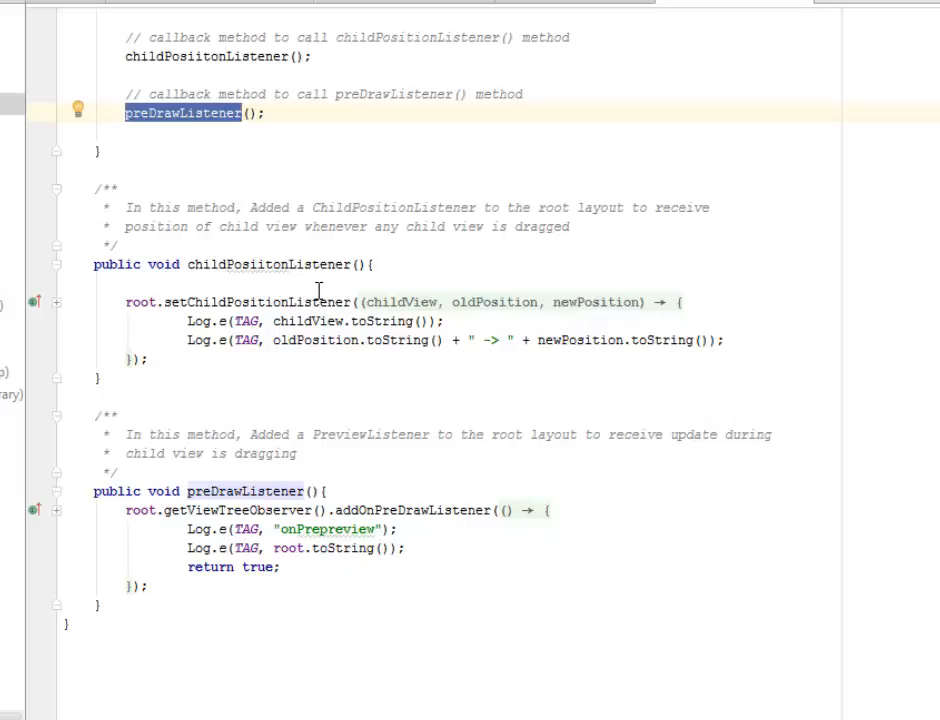
{"action": "mouse_move", "coordinate": [440, 576]}
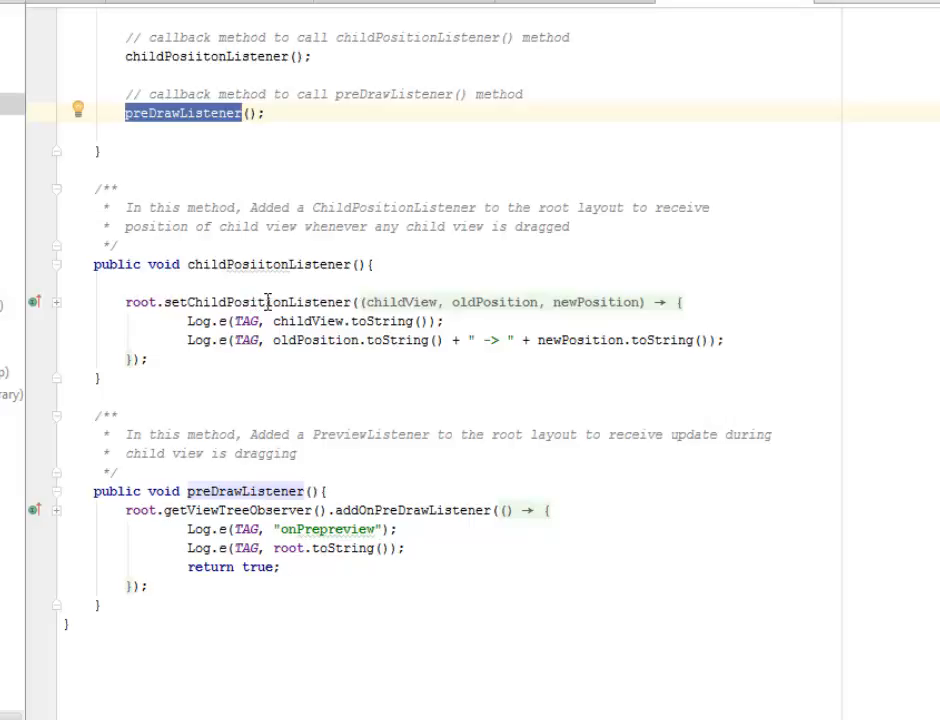
- Expand childPositionListener and highlight onChildMoved with its childView, oldPosition and toString parts
{"action": "double_click", "coordinate": [256, 302]}
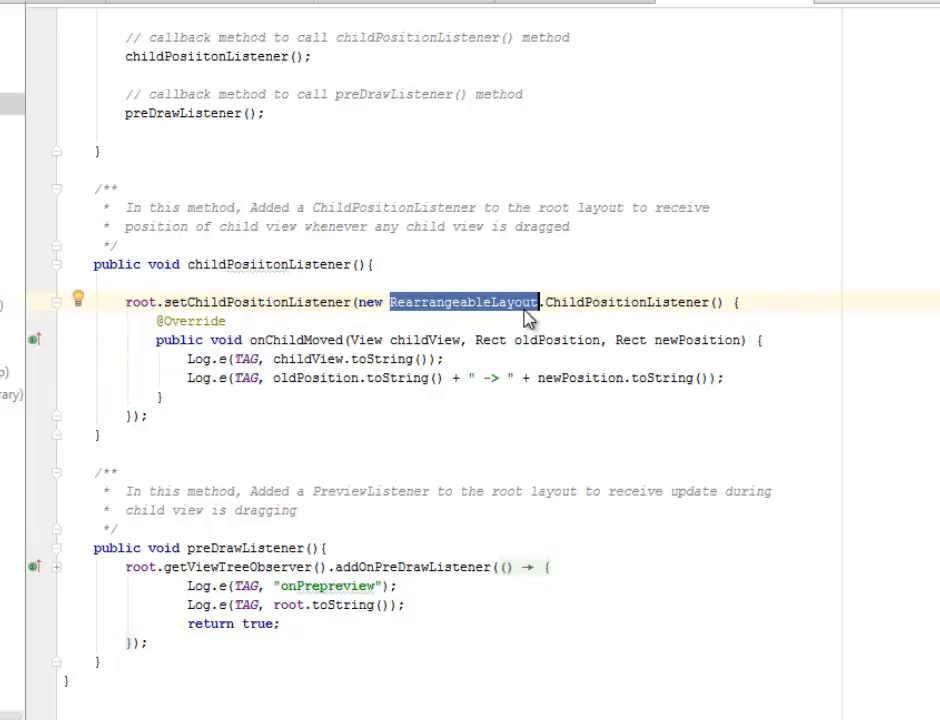
{"action": "mouse_move", "coordinate": [308, 340]}
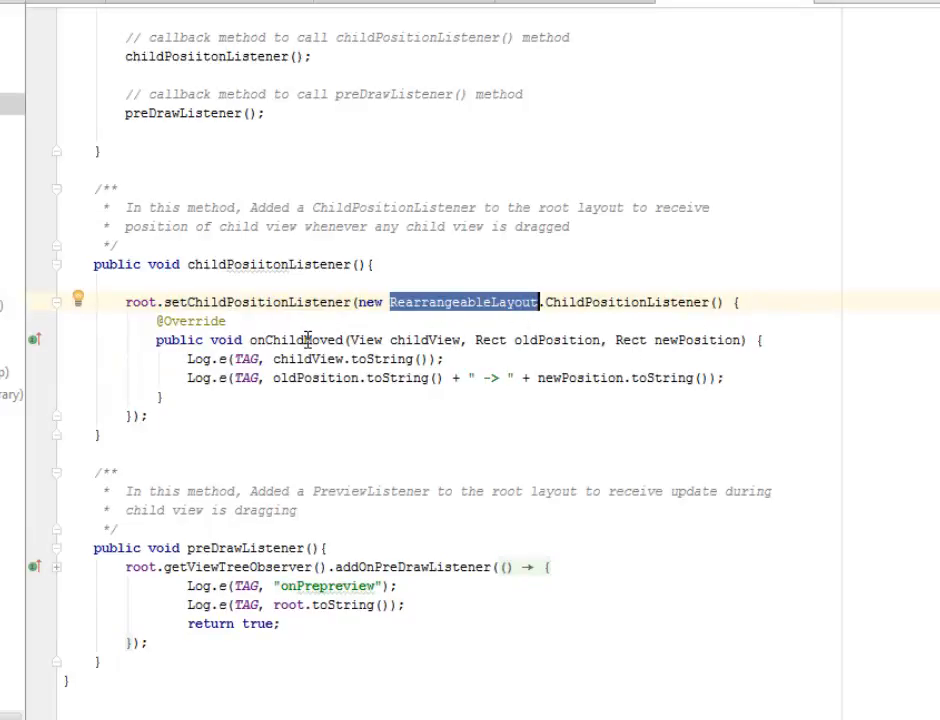
{"action": "double_click", "coordinate": [298, 340]}
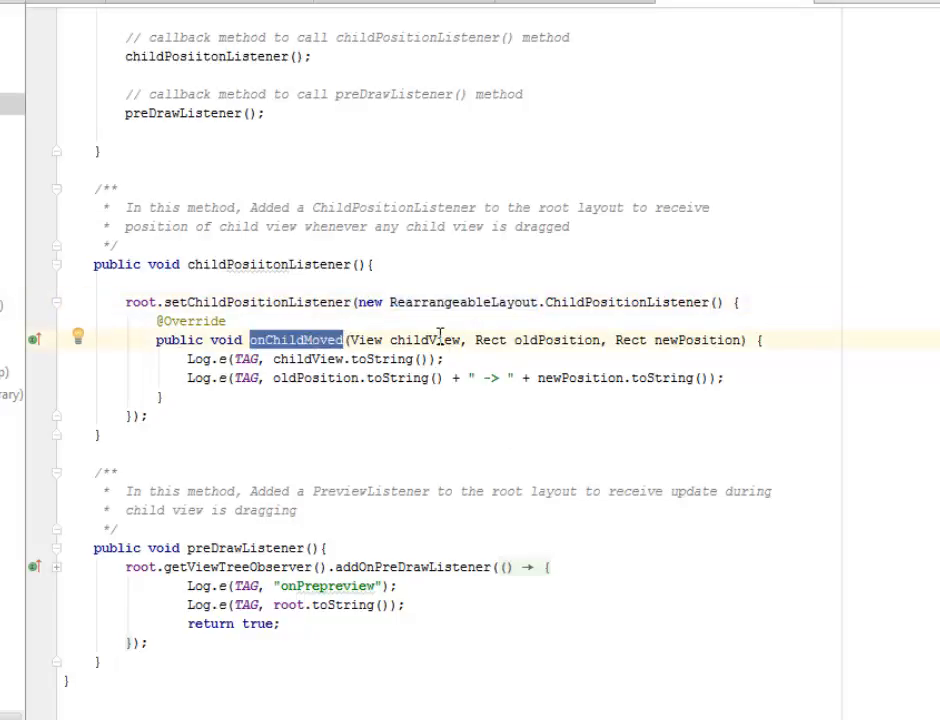
{"action": "double_click", "coordinate": [428, 340]}
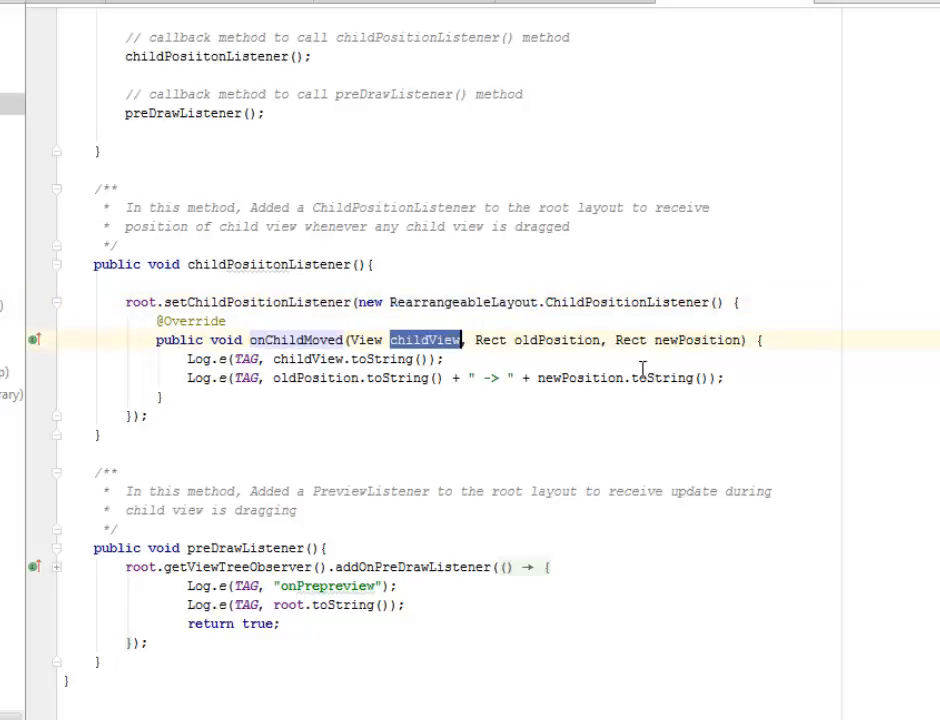
{"action": "double_click", "coordinate": [556, 340]}
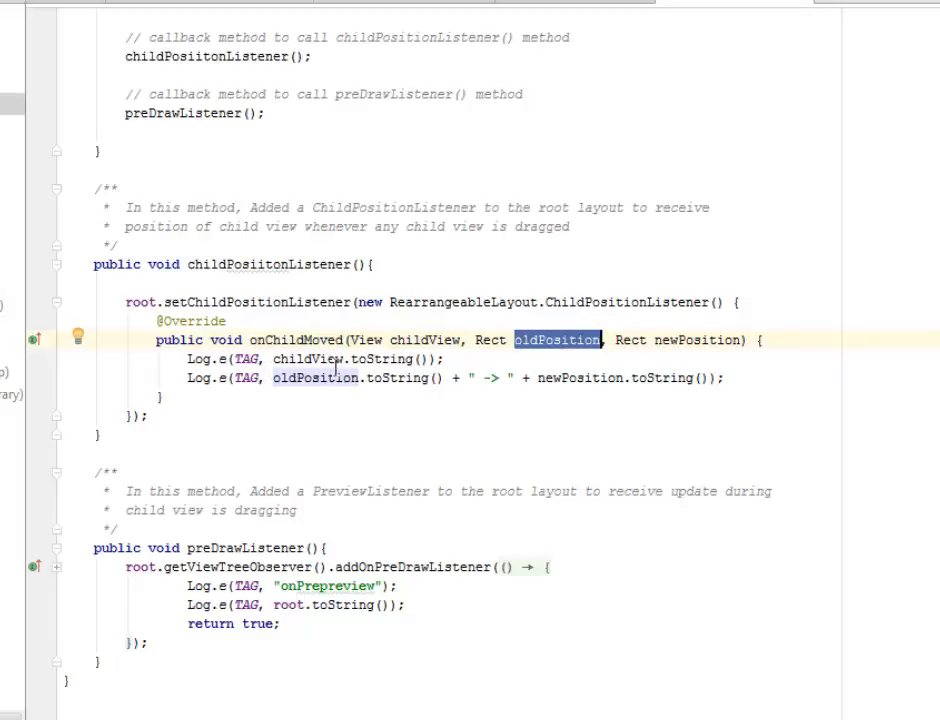
{"action": "double_click", "coordinate": [380, 360]}
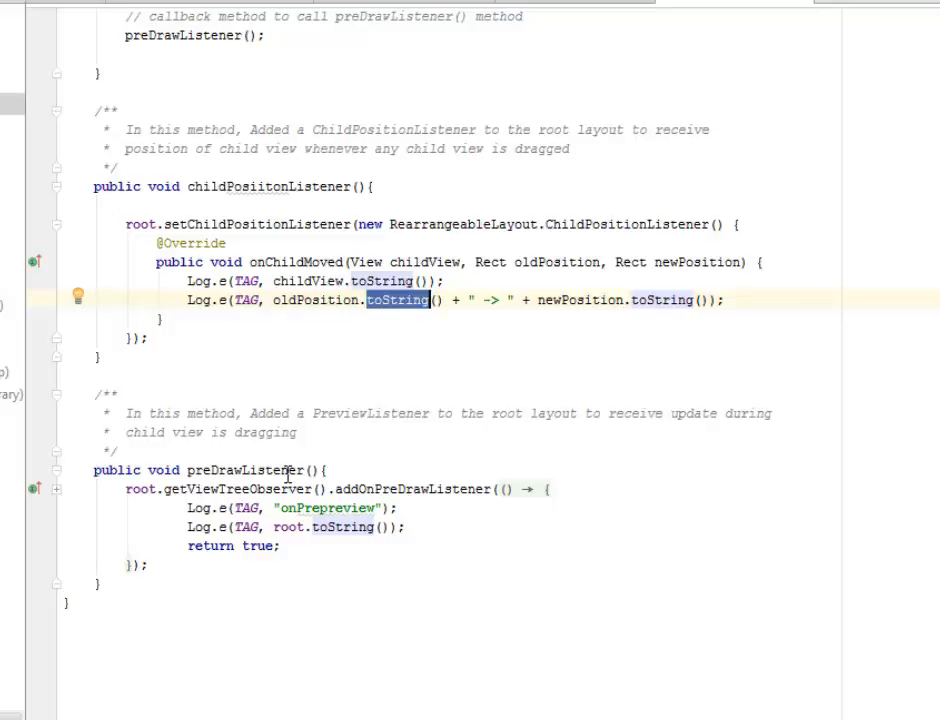
{"action": "mouse_move", "coordinate": [200, 488]}
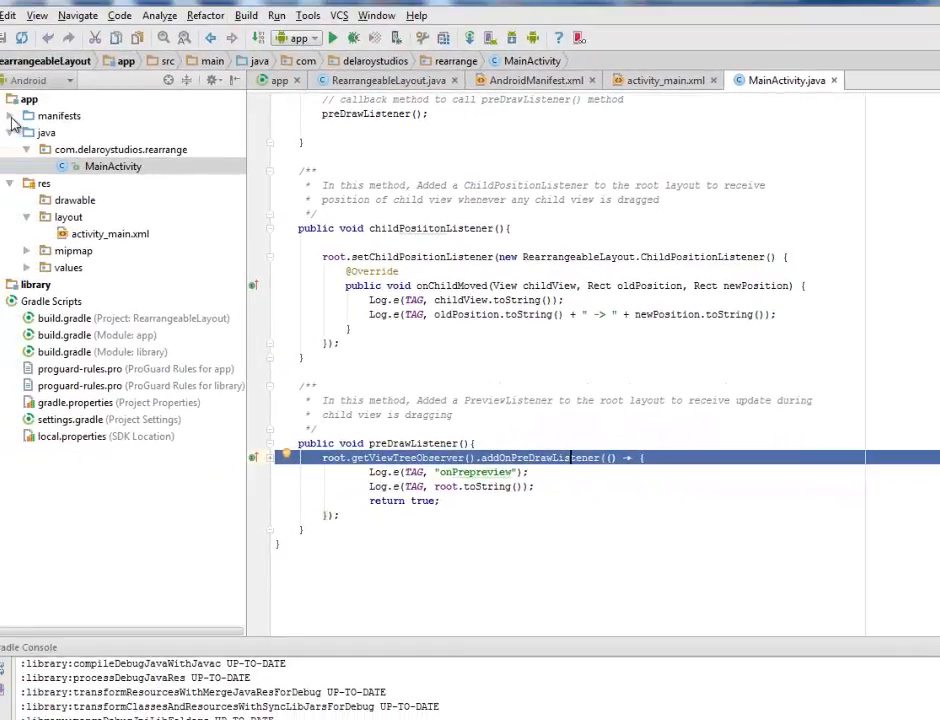
- View the app's AndroidManifest.xml, pointing out package com.delaroystudios.rearrange and the launcher MainActivity
{"action": "left_click", "coordinate": [506, 84]}
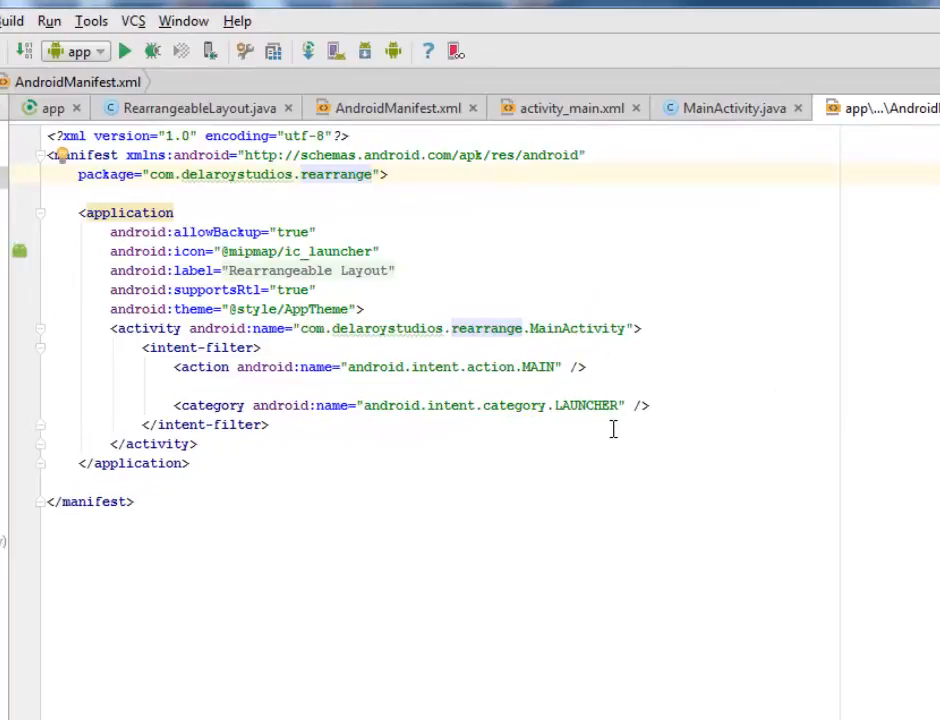
{"action": "left_click", "coordinate": [372, 174]}
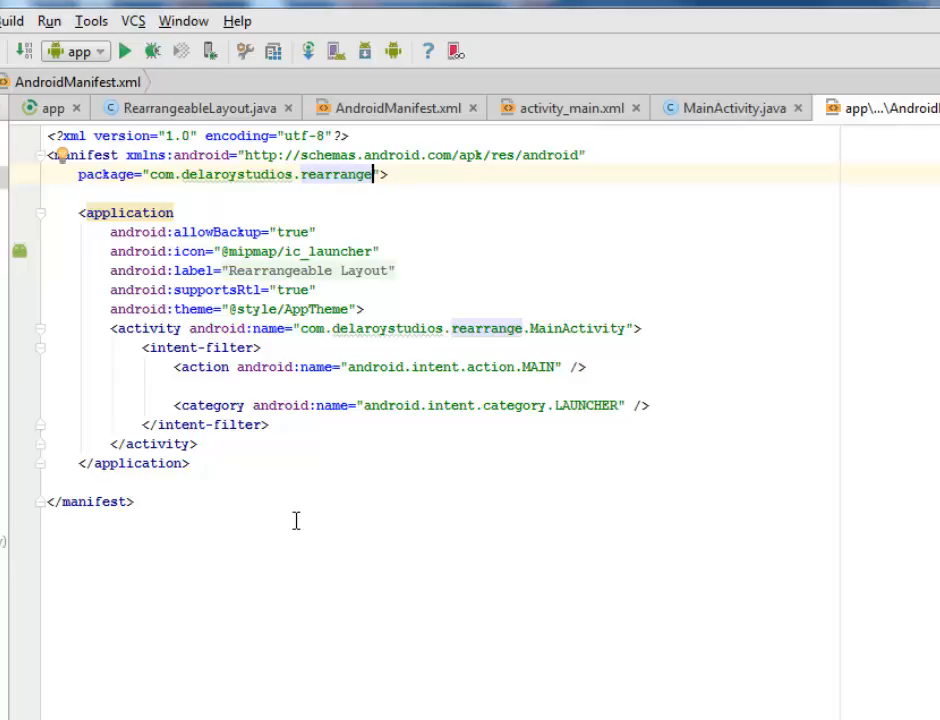
{"action": "mouse_move", "coordinate": [296, 520]}
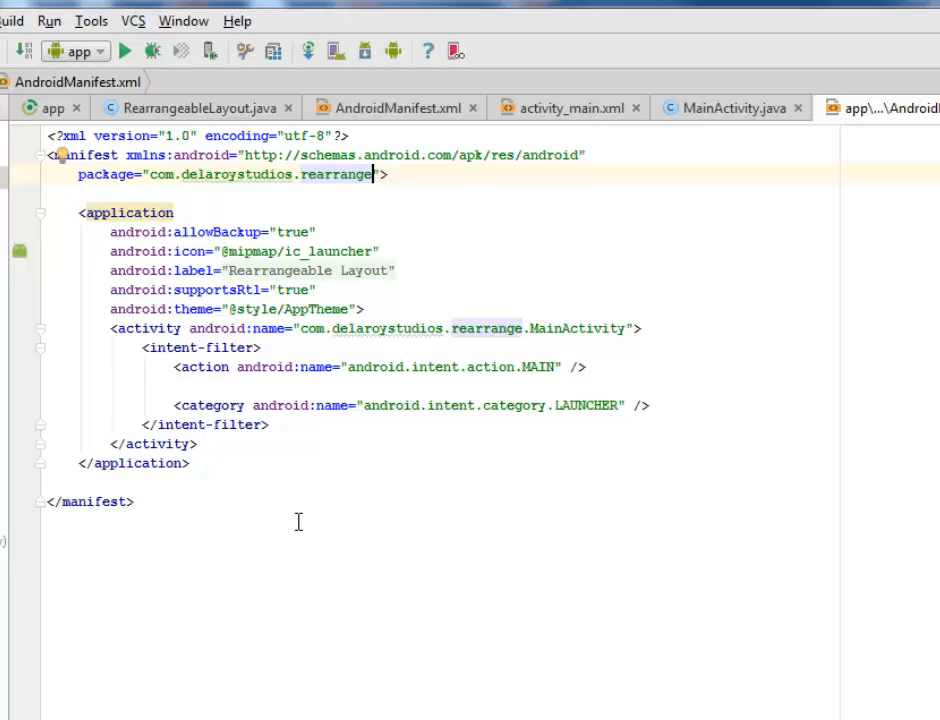
{"action": "mouse_move", "coordinate": [328, 564]}
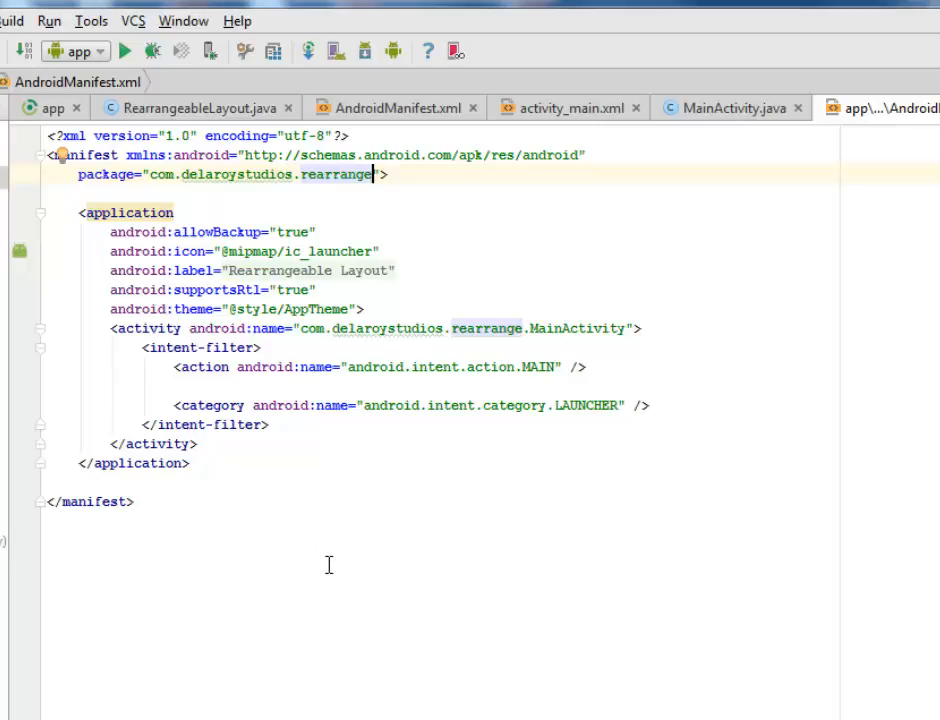
{"action": "mouse_move", "coordinate": [312, 562]}
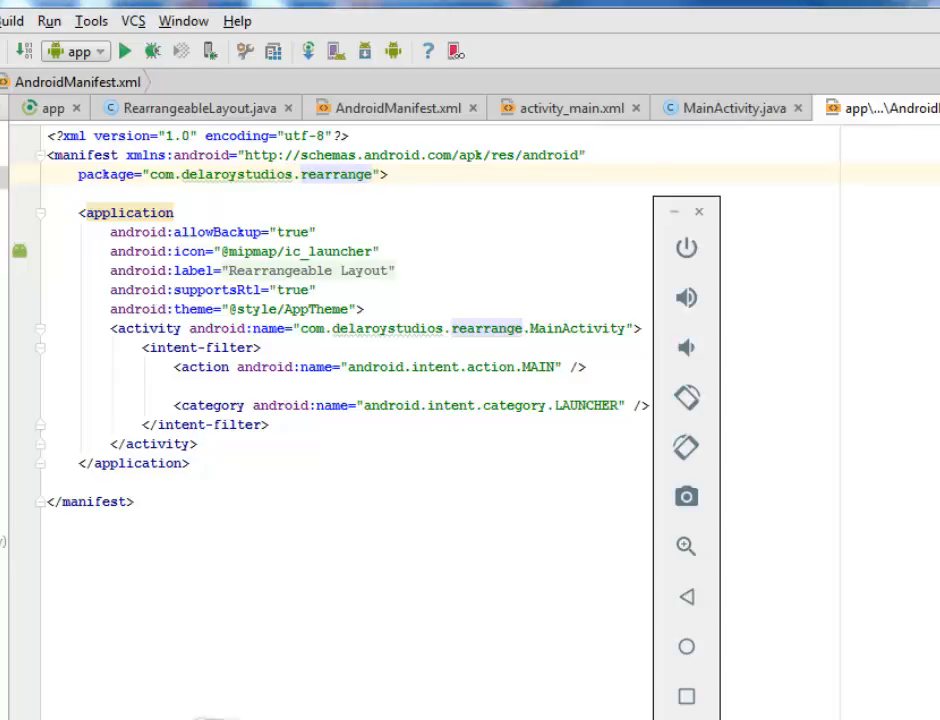
- Bring the running Rearrangeable Layout app with its four sample views to the front
{"action": "left_click", "coordinate": [120, 52]}
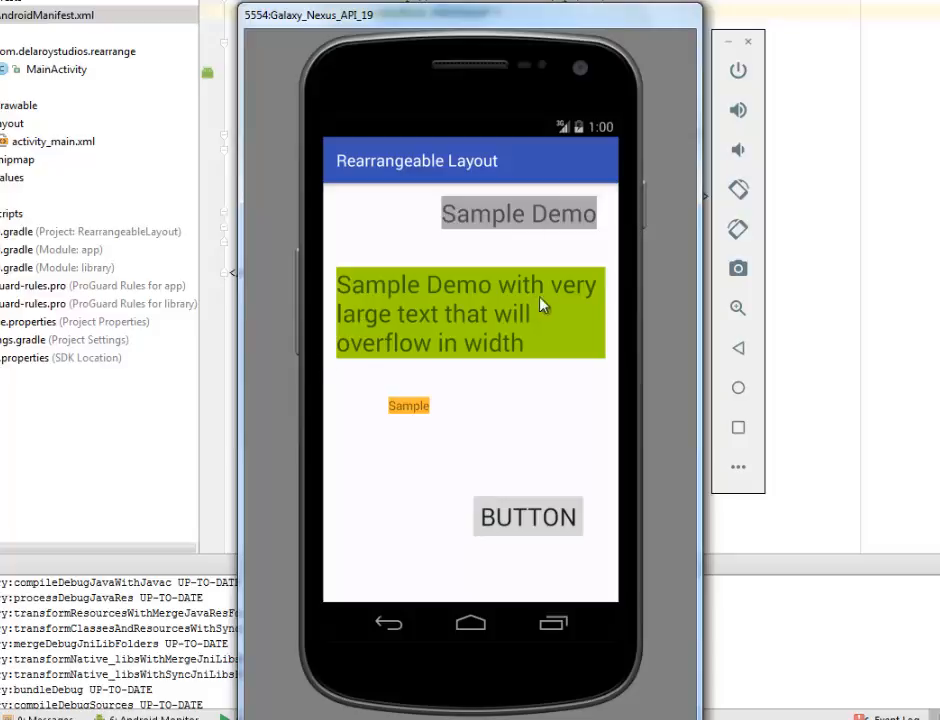
{"action": "mouse_move", "coordinate": [572, 374]}
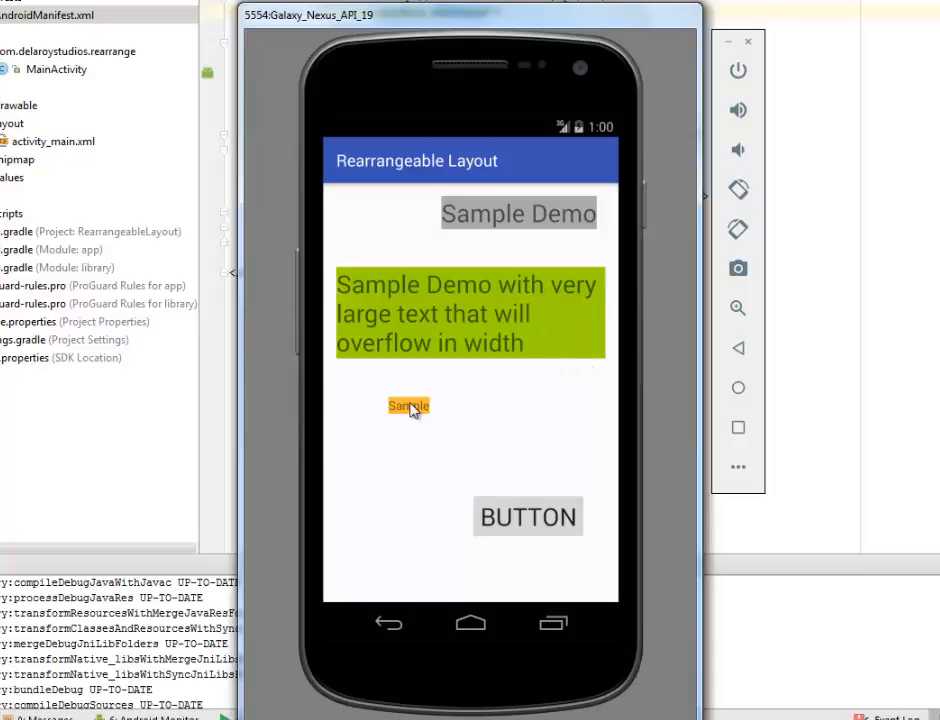
{"action": "mouse_move", "coordinate": [528, 528]}
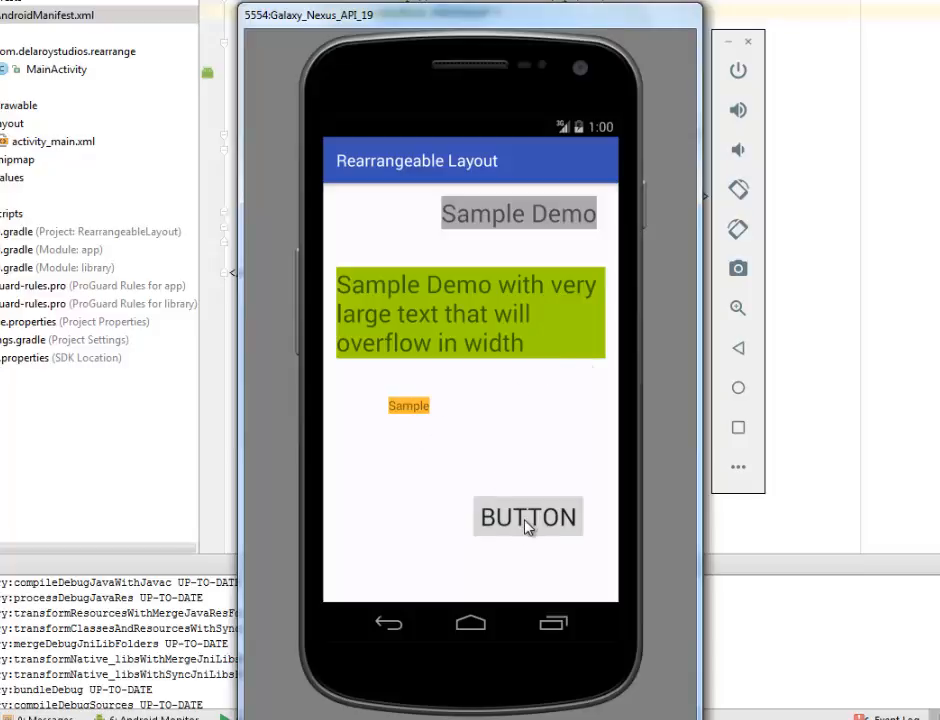
{"action": "mouse_move", "coordinate": [430, 258]}
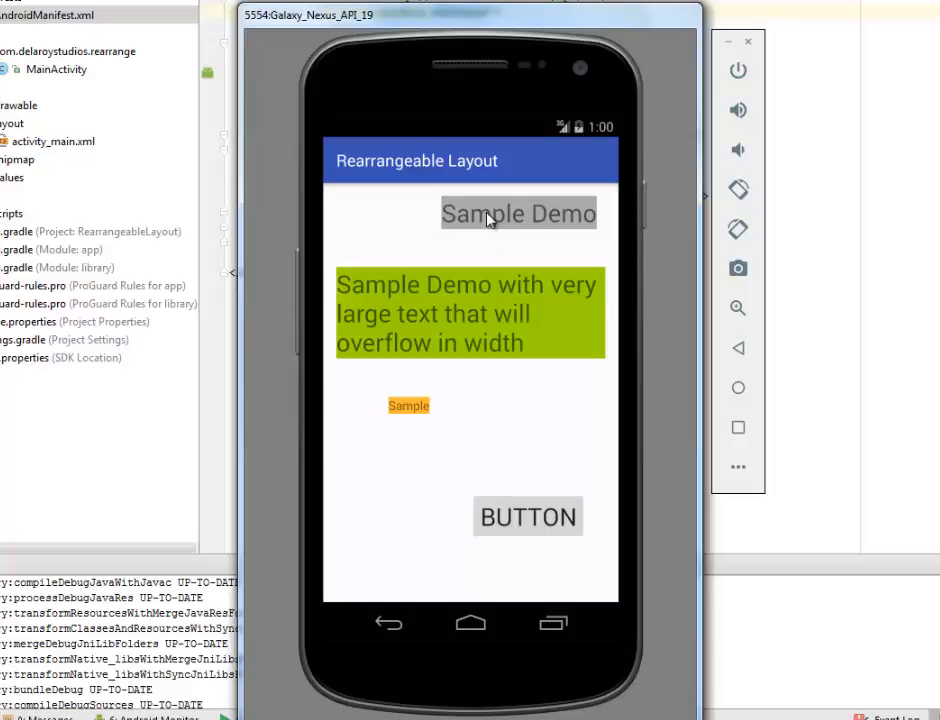
- Drag Sample Demo, BUTTON and the green text so BUTTON and Sample sit on top, green text at bottom
{"action": "left_click_drag", "start_coordinate": [518, 212], "coordinate": [510, 288]}
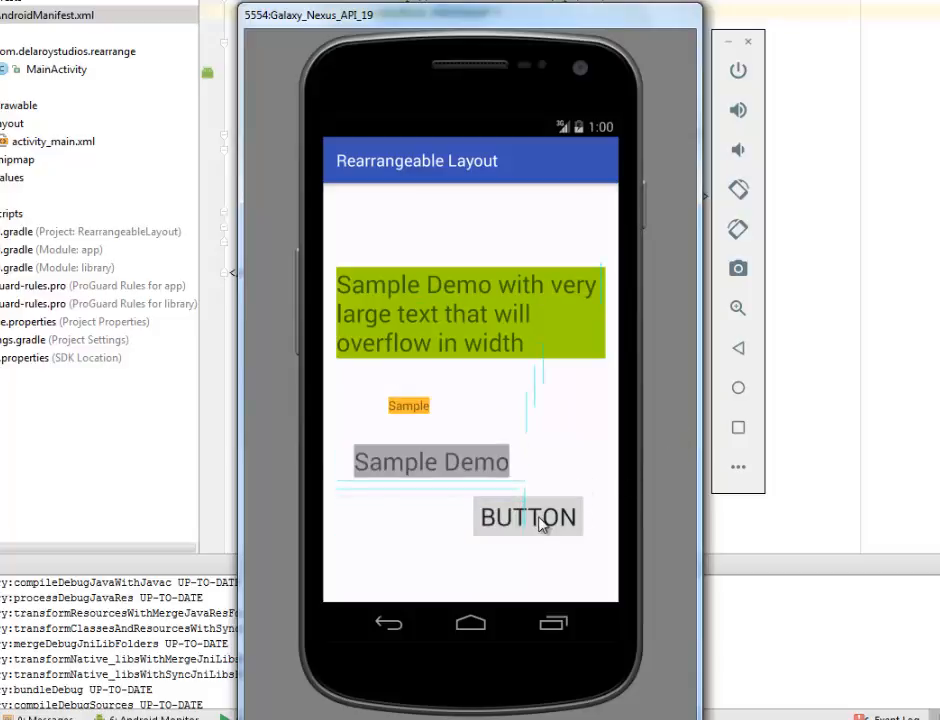
{"action": "left_click_drag", "start_coordinate": [528, 516], "coordinate": [540, 380]}
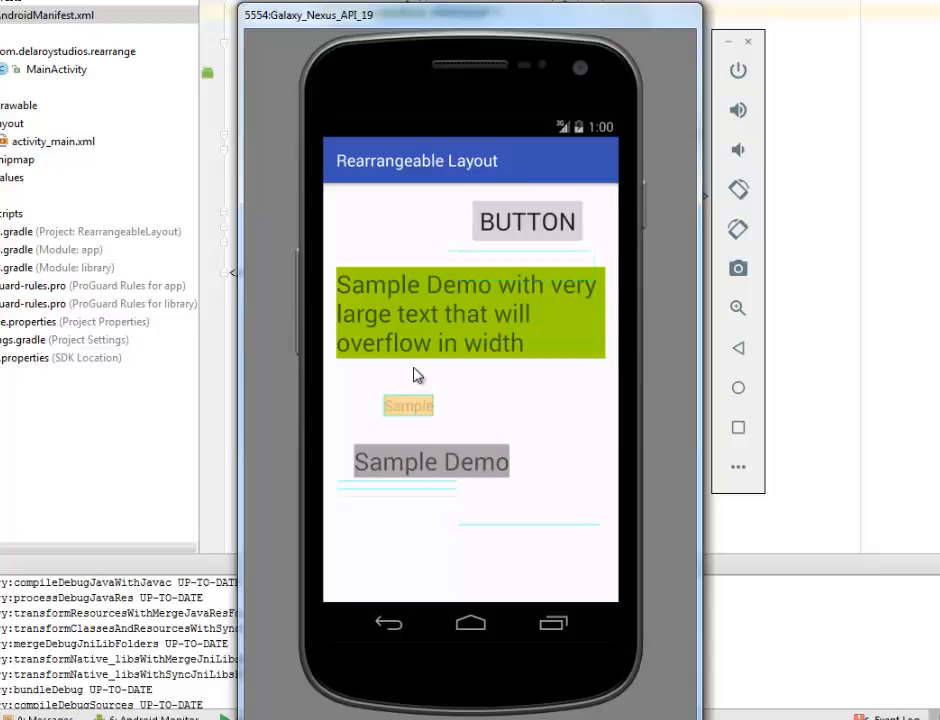
{"action": "left_click_drag", "start_coordinate": [408, 404], "coordinate": [378, 220]}
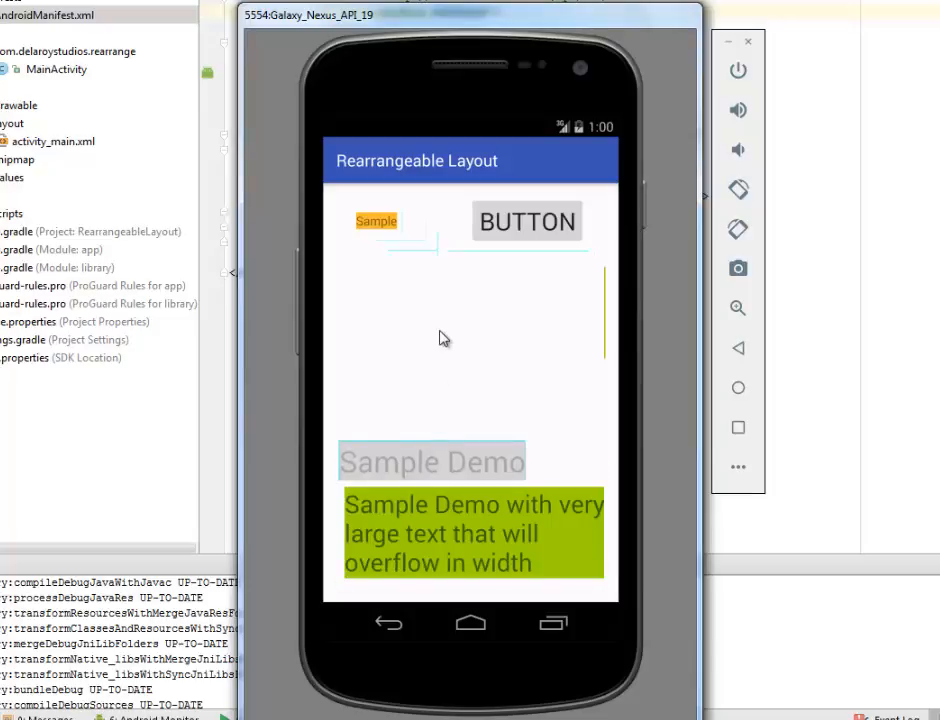
{"action": "left_click_drag", "start_coordinate": [432, 460], "coordinate": [472, 308]}
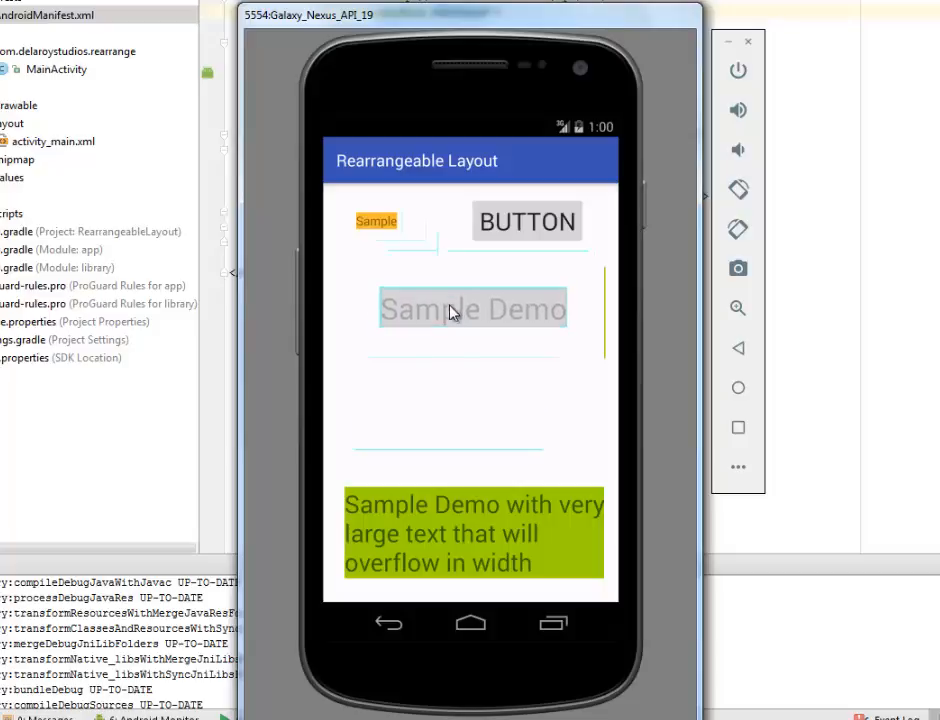